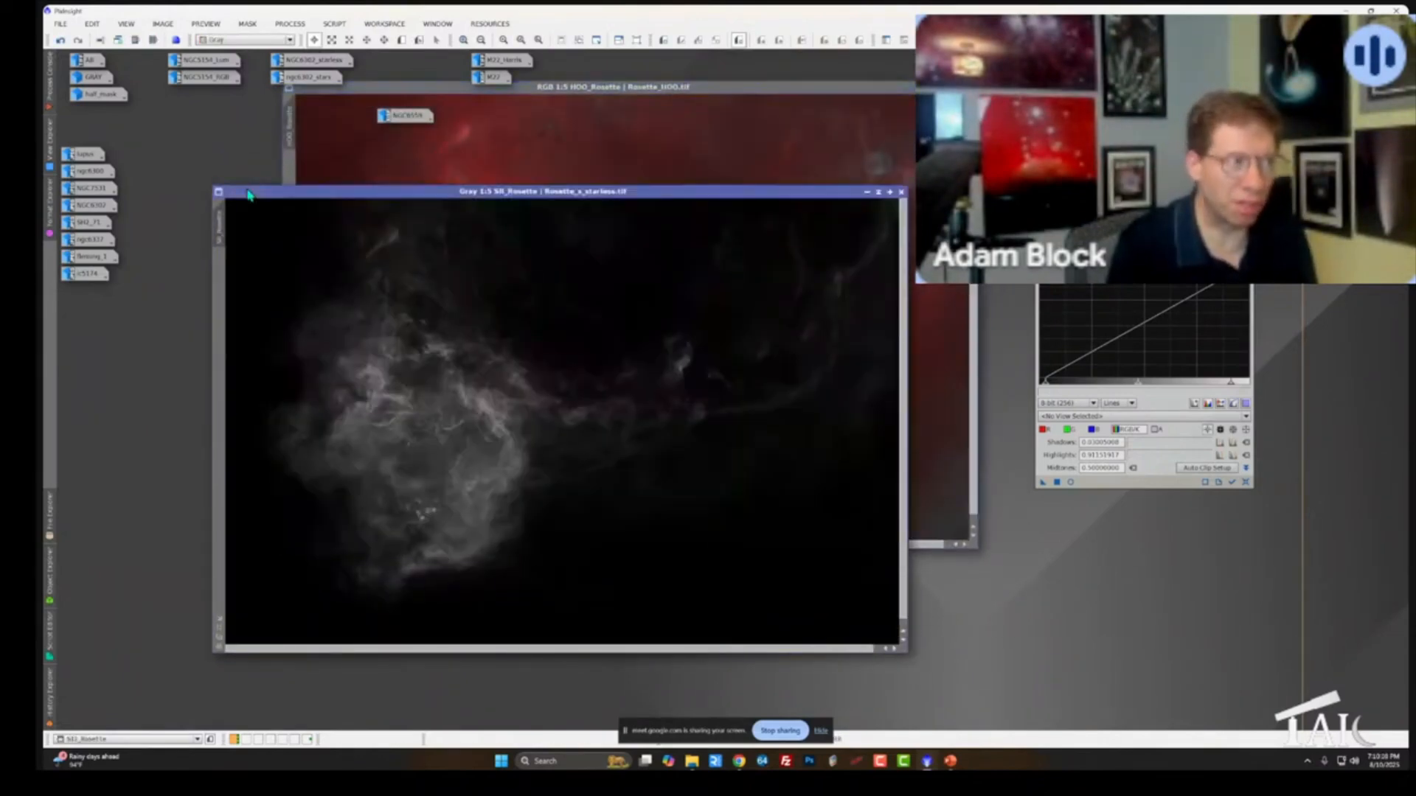
mouse_move(470, 201)
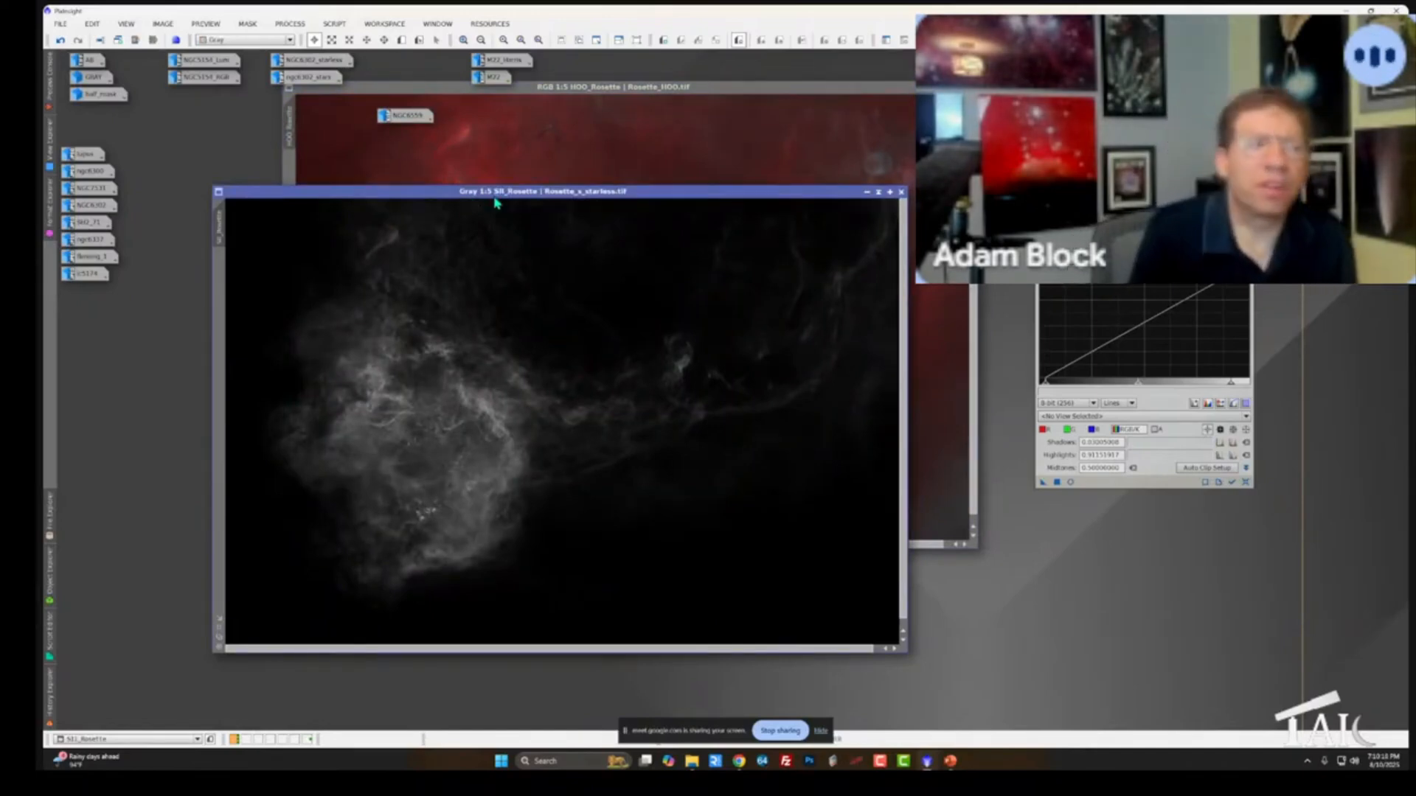
Bring the colour HOO_Rosette window in front of the grayscale SII_Rosette image
left_click(609, 87)
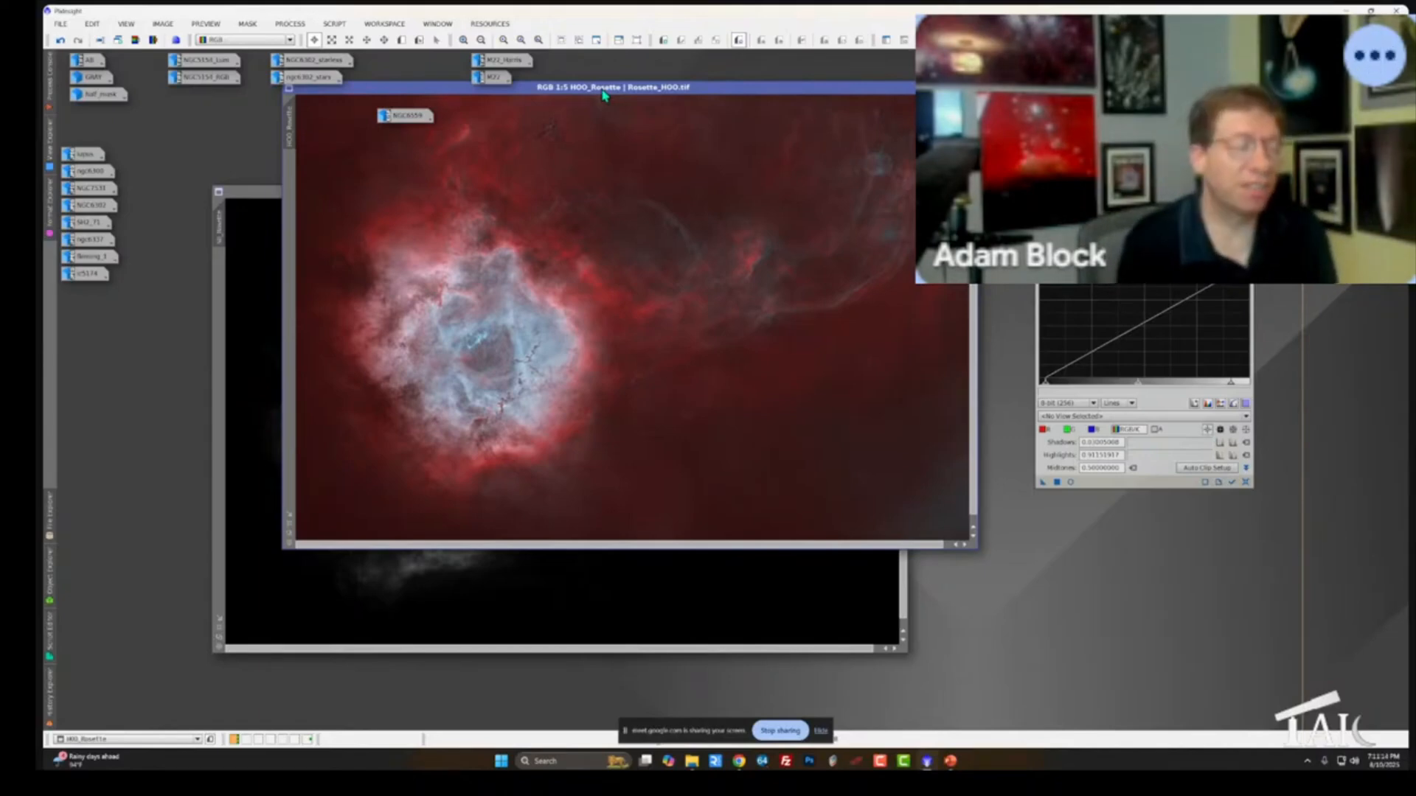
mouse_move(574, 499)
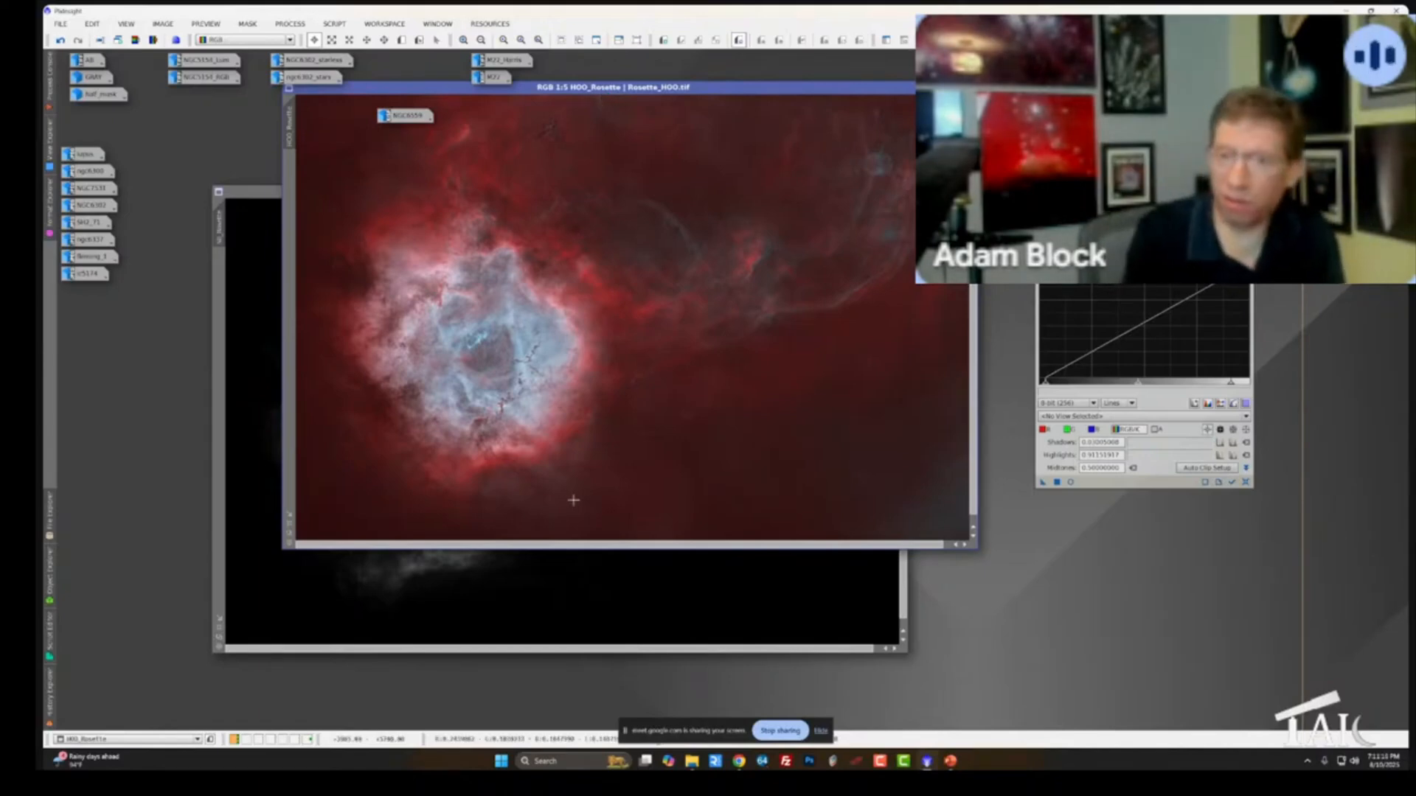
mouse_move(539, 325)
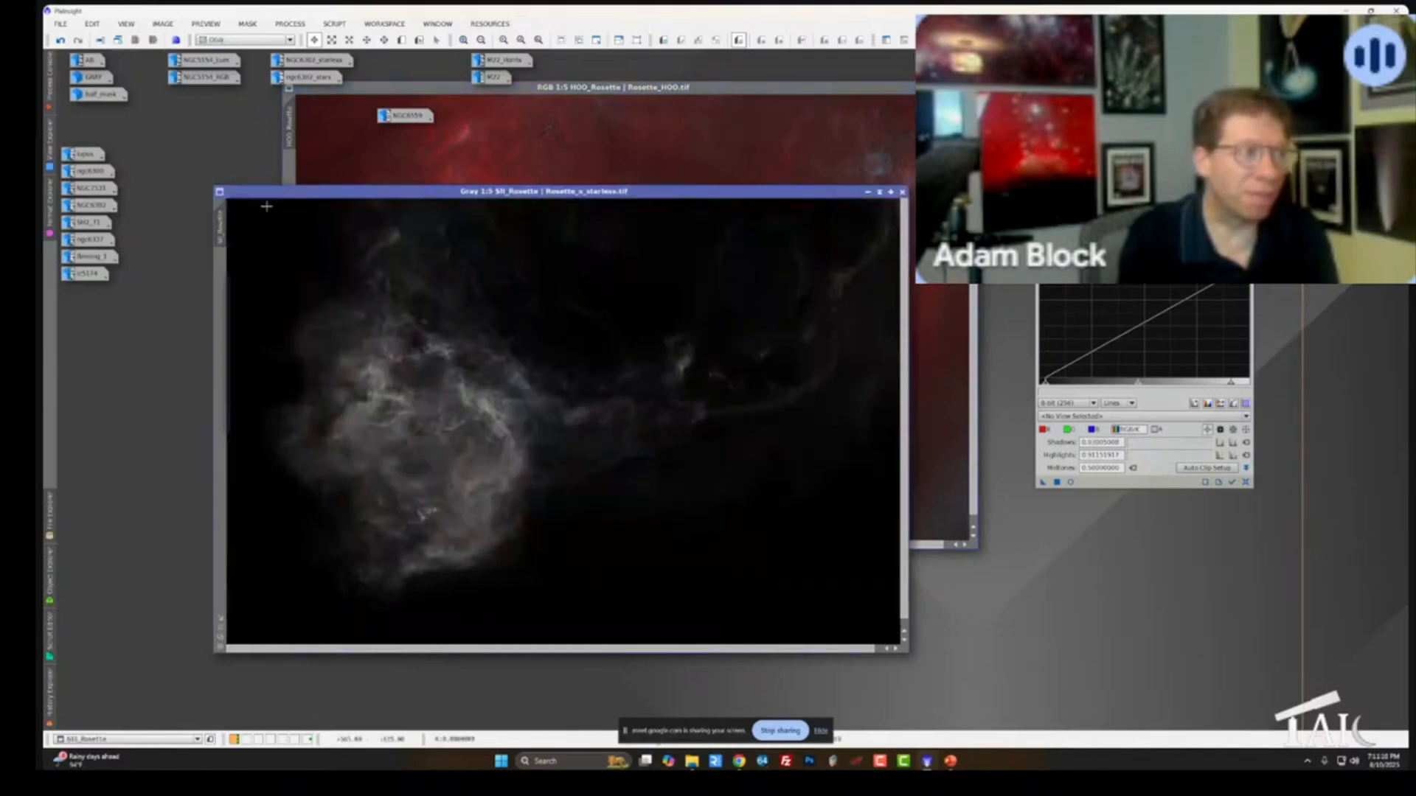
mouse_move(554, 467)
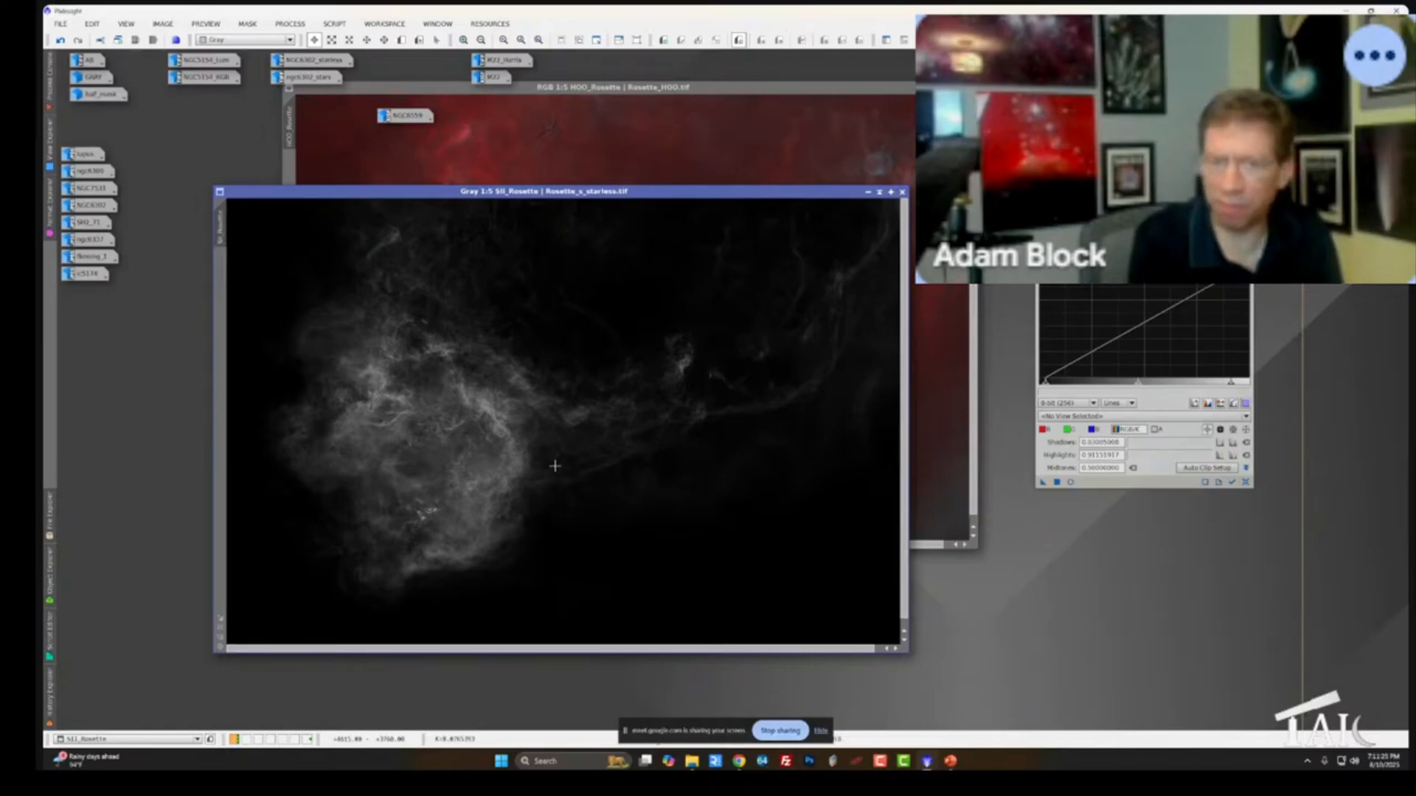
mouse_move(548, 205)
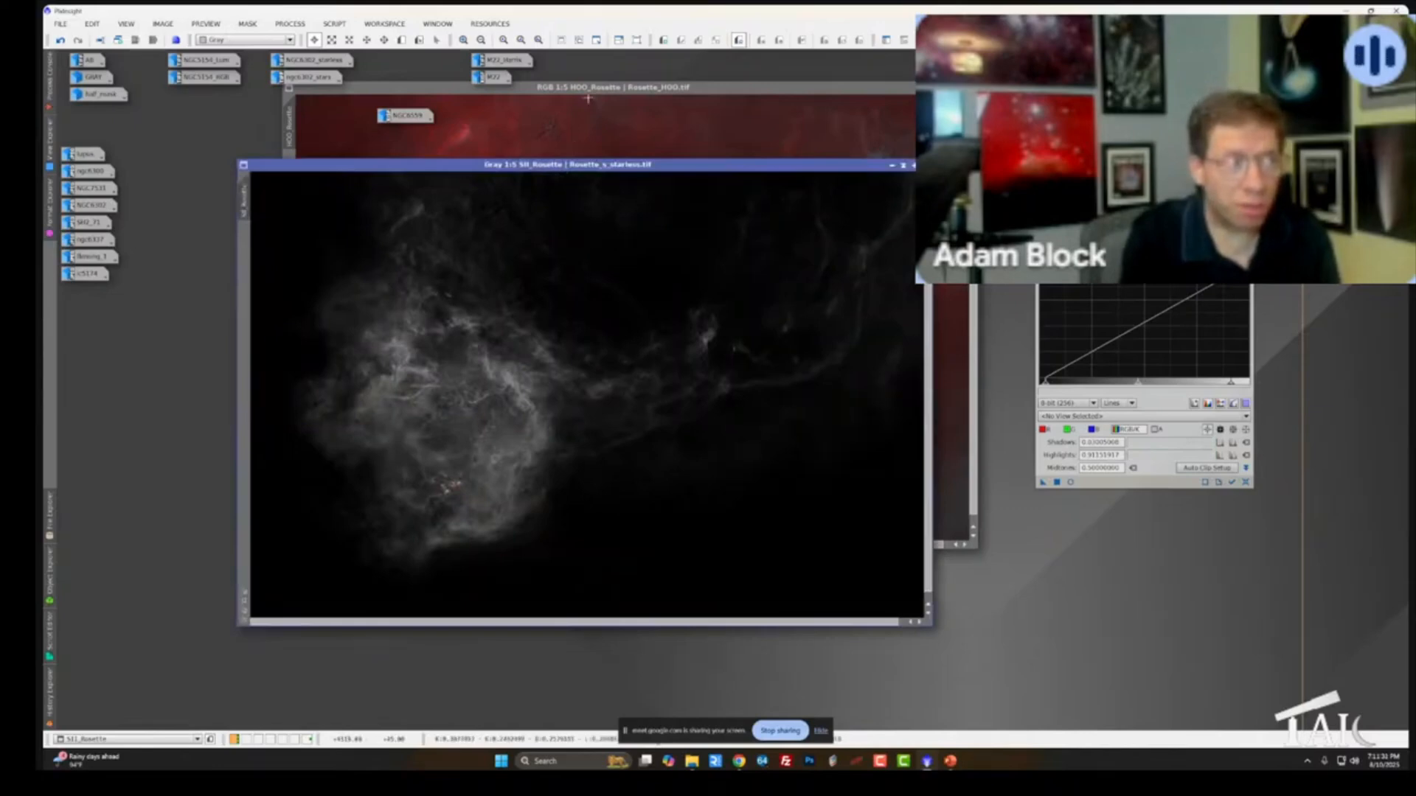
left_click(610, 87)
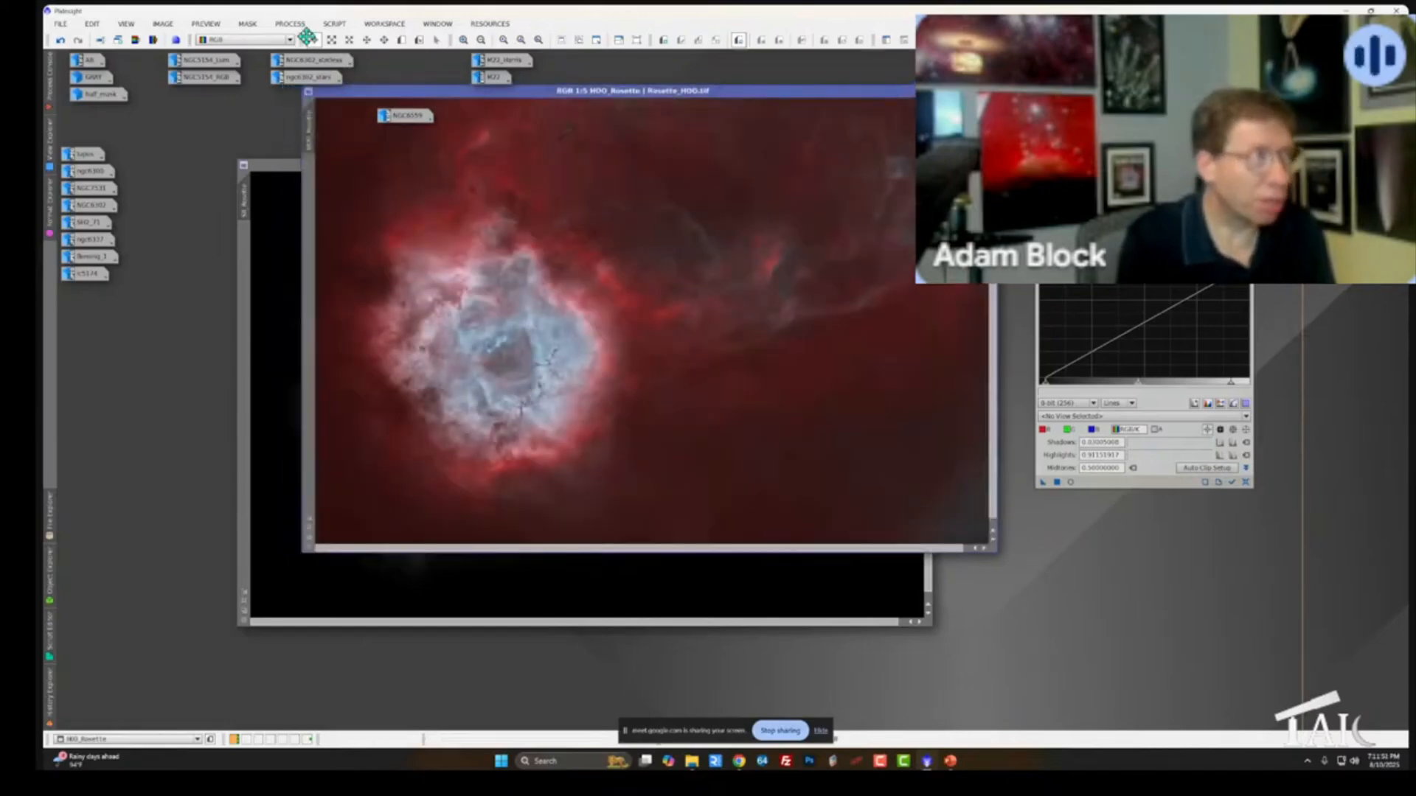
Launch the ImageBlend script from Script > ColorImaging
left_click(383, 22)
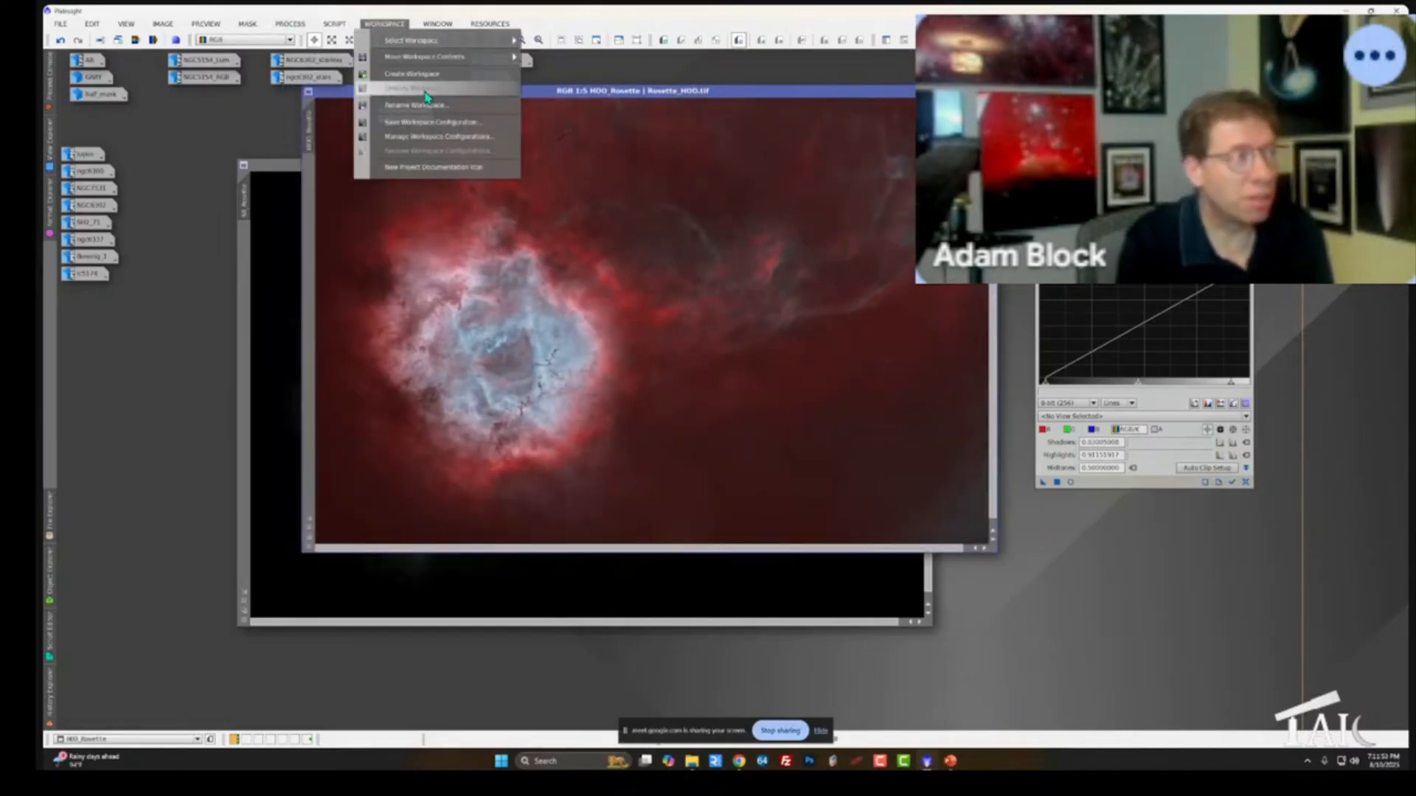
left_click(334, 24)
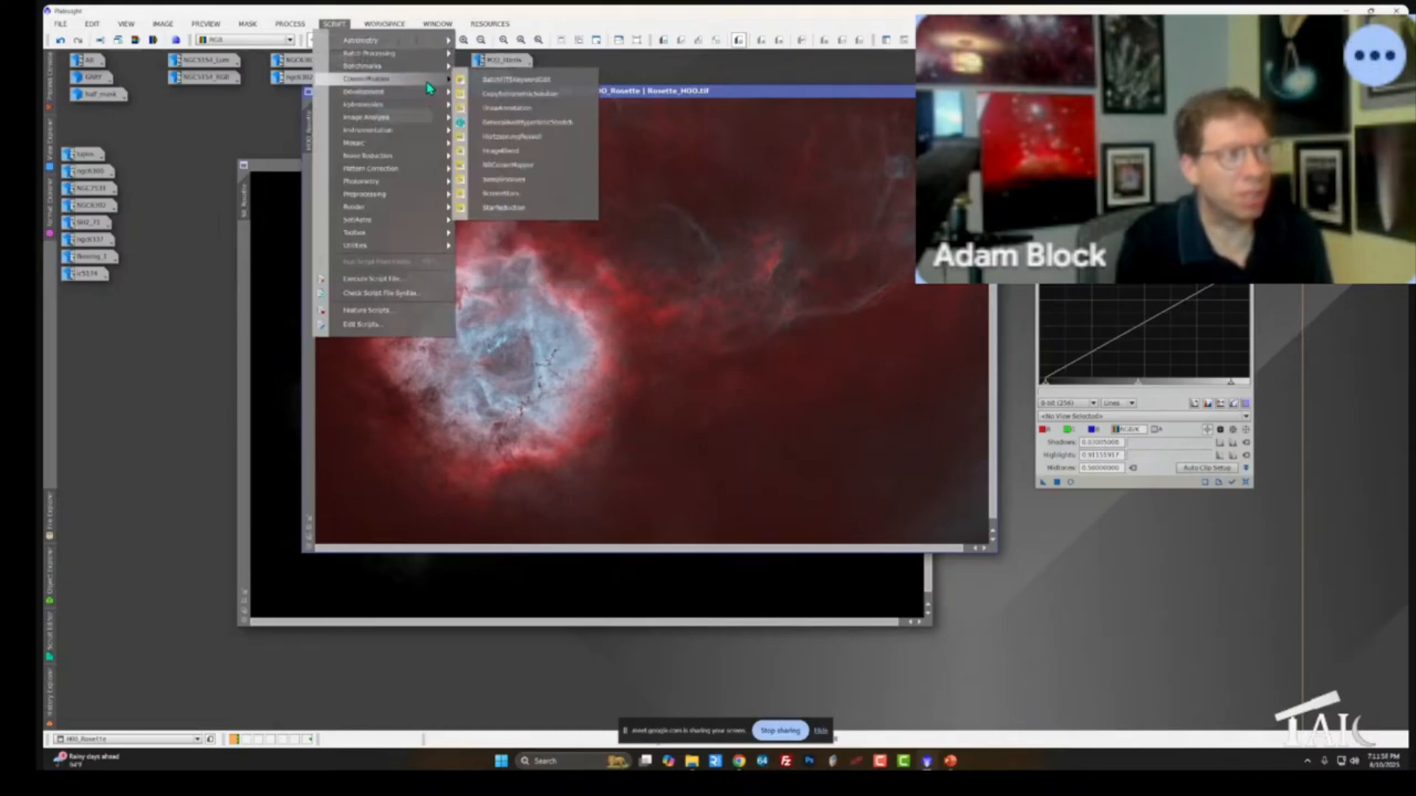
left_click(501, 149)
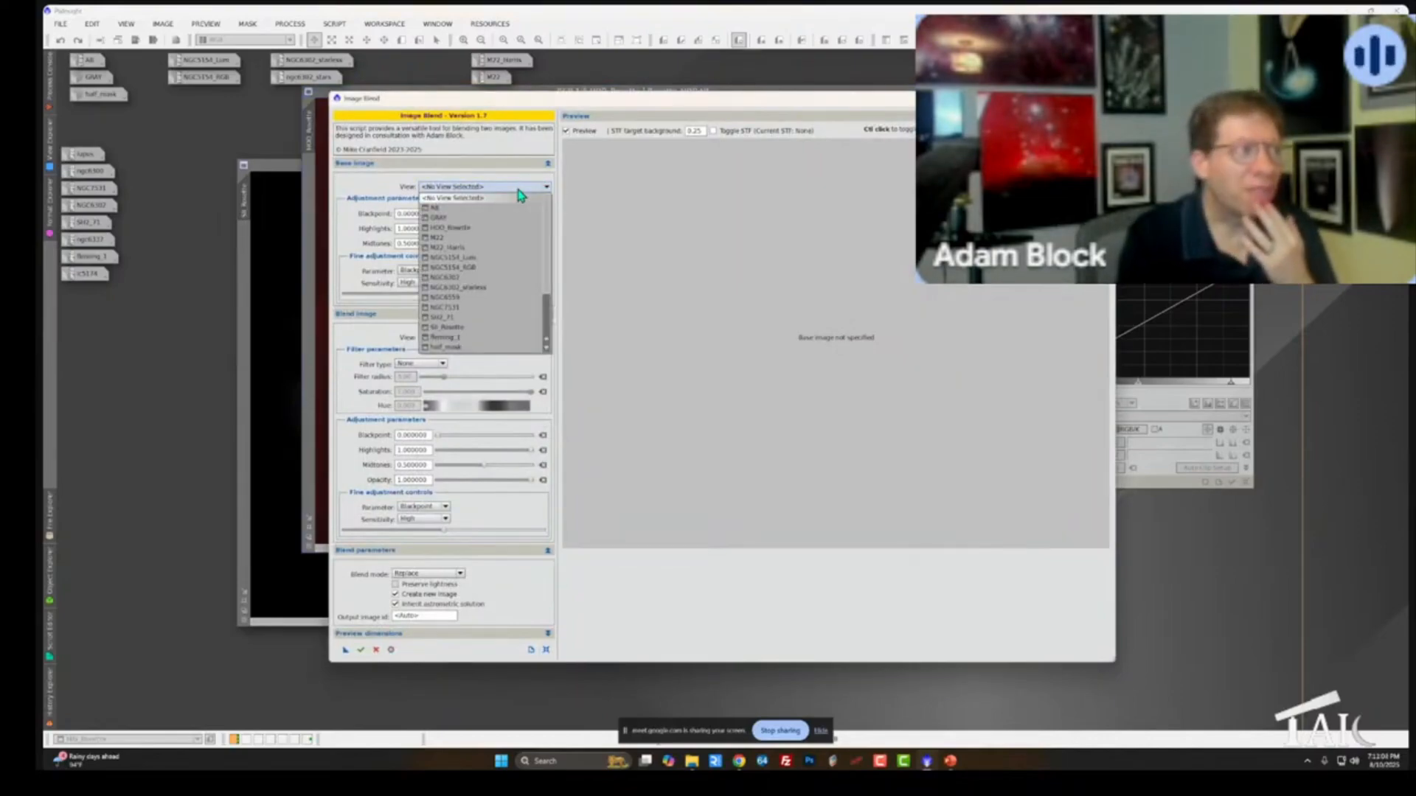
In ImageBlend, pick HOO_Rosette as base image and SII_Rosette as blend image
left_click(449, 226)
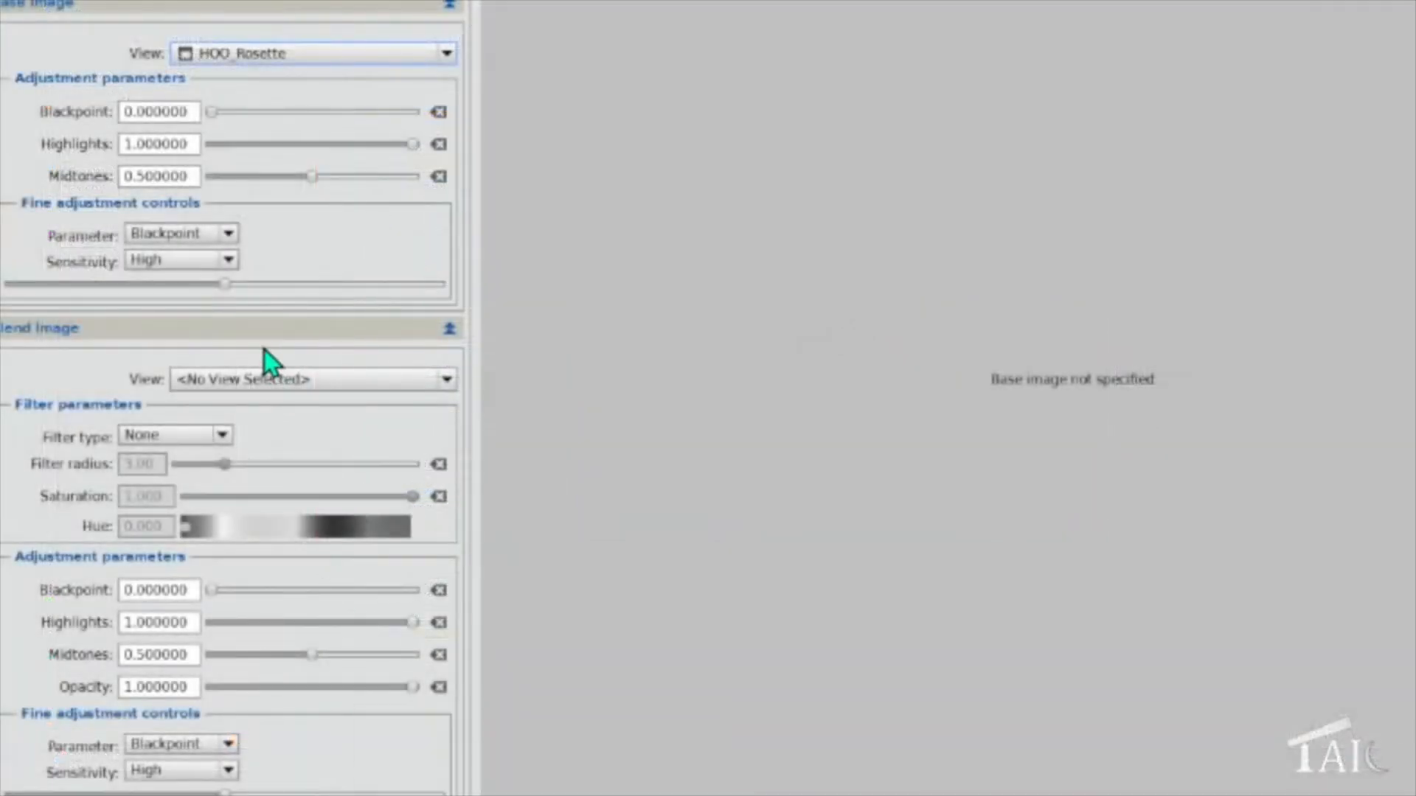
left_click(445, 378)
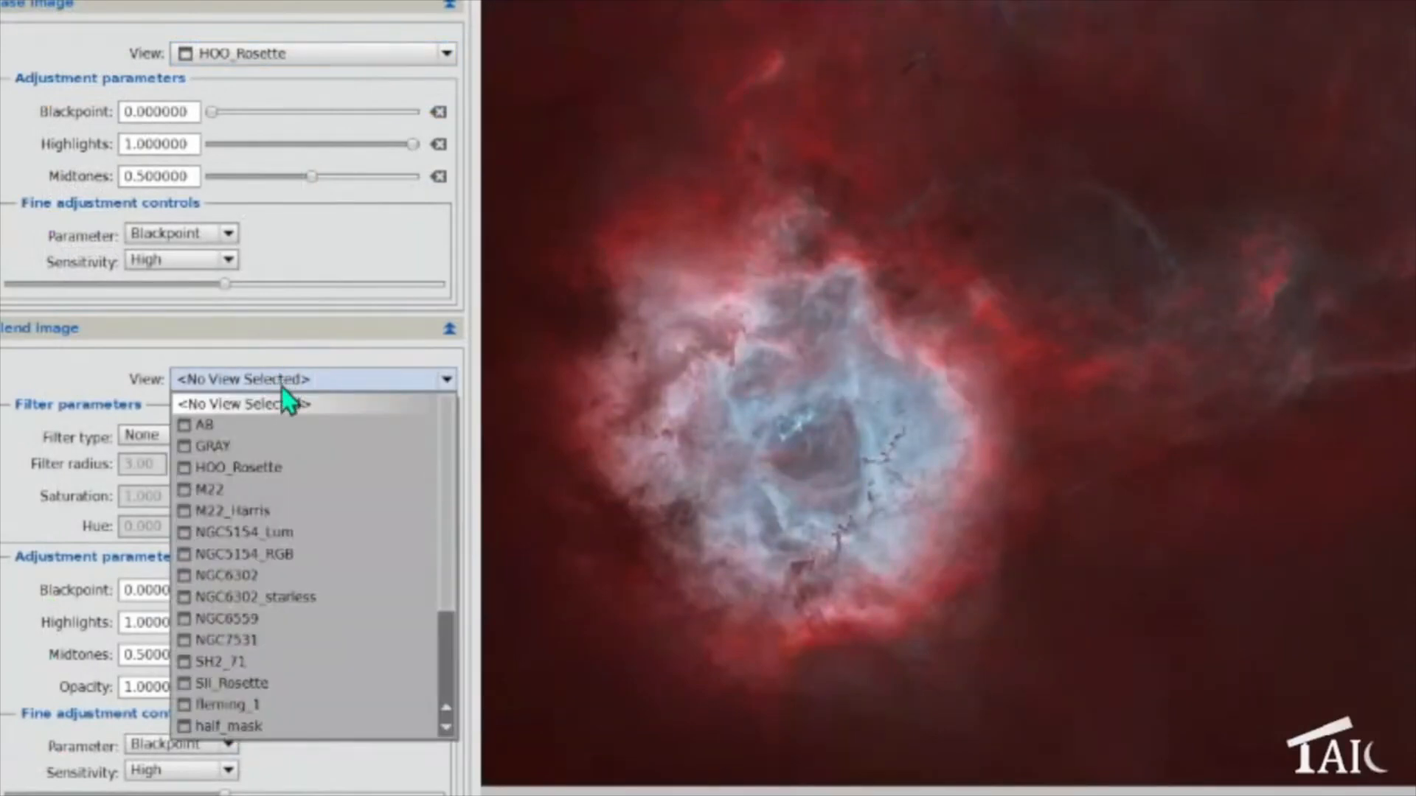
left_click(237, 684)
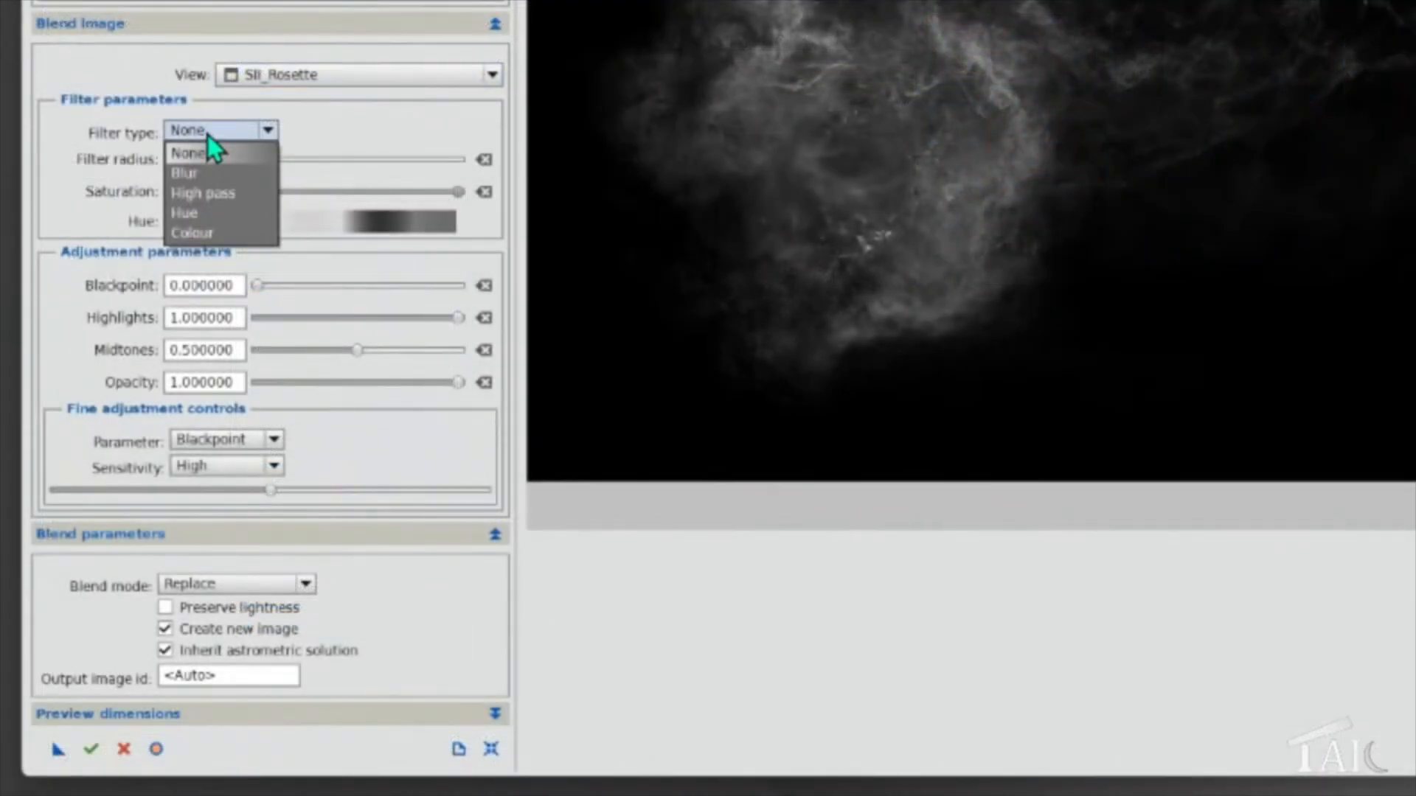
mouse_move(238, 233)
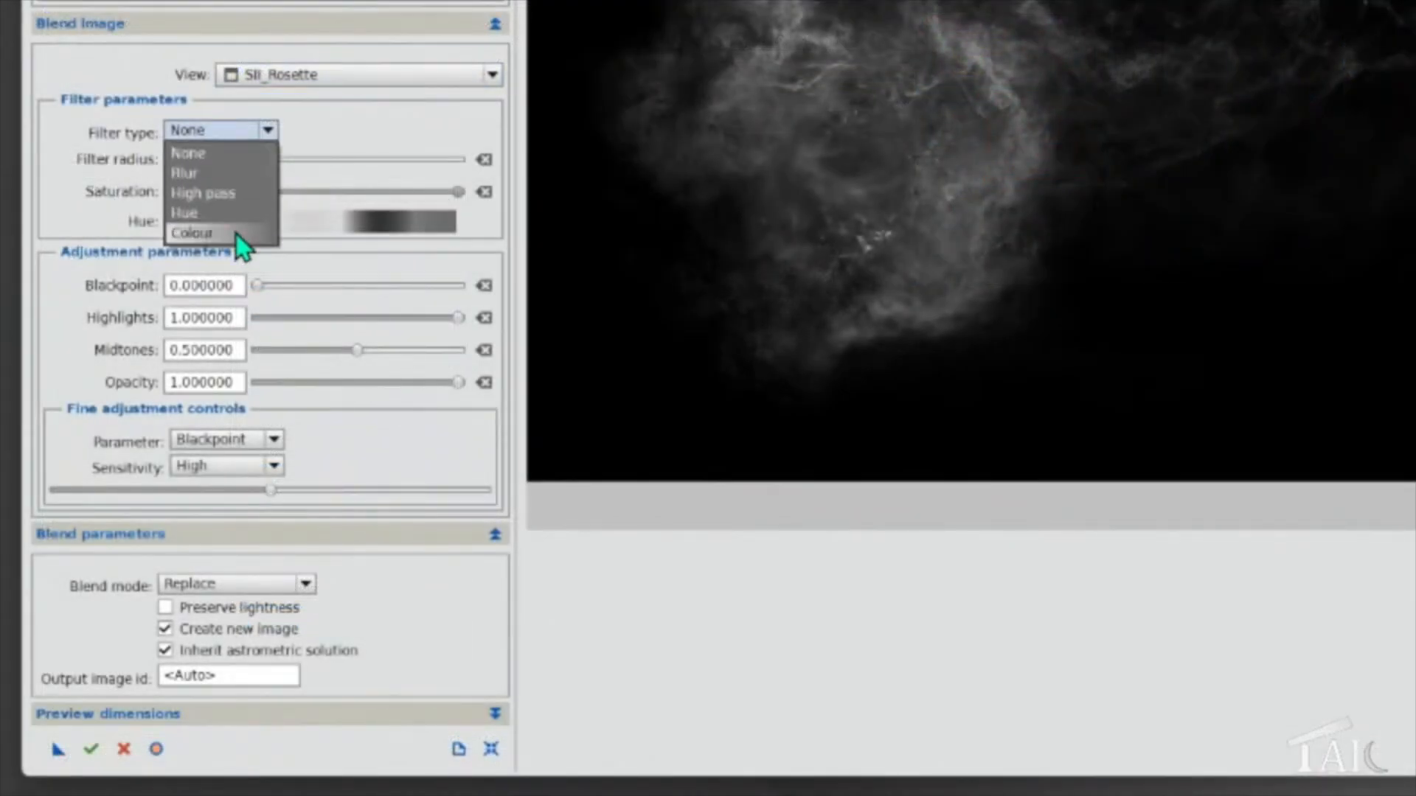
Tint the SII blend layer yellow with hue 51.25 and set Screen blend mode
left_click(191, 233)
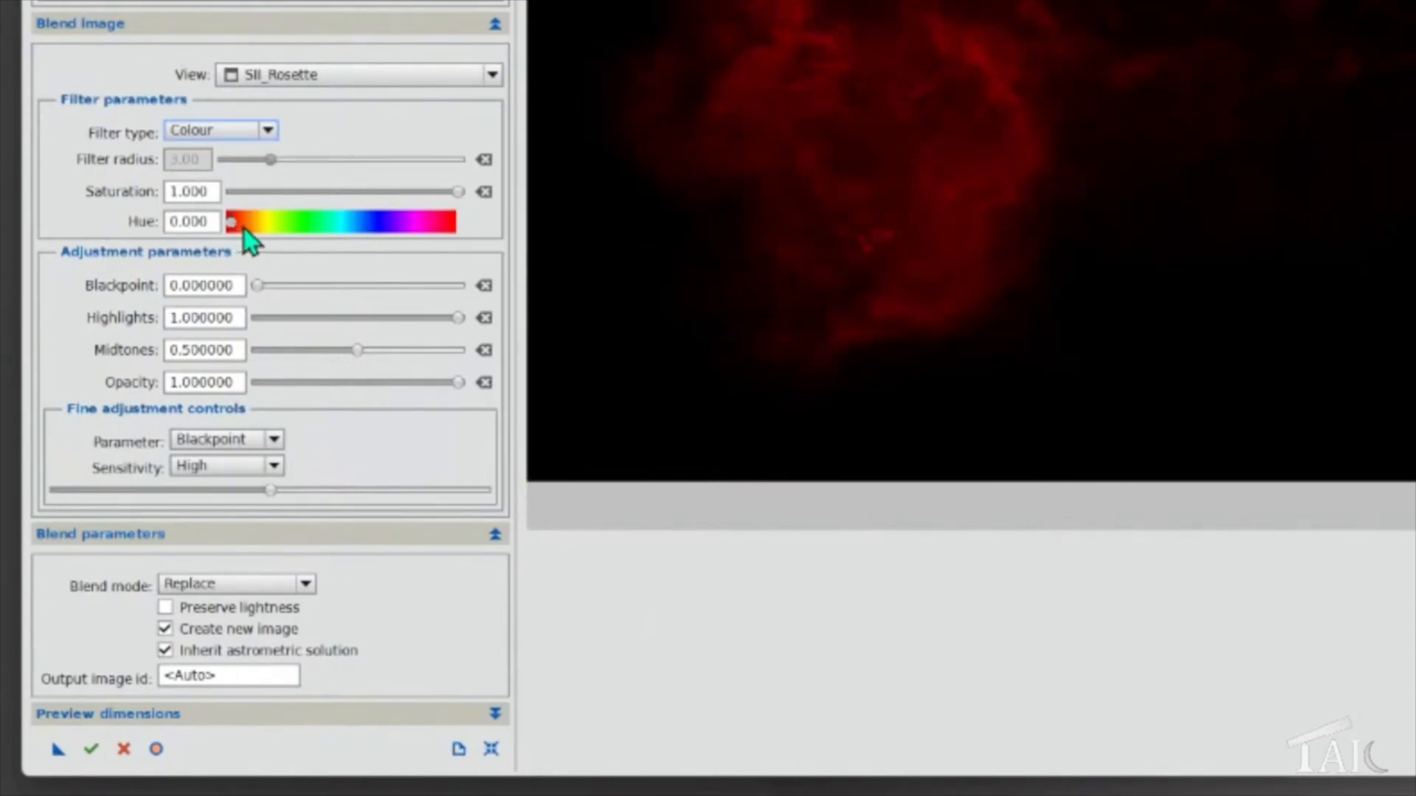
mouse_move(341, 248)
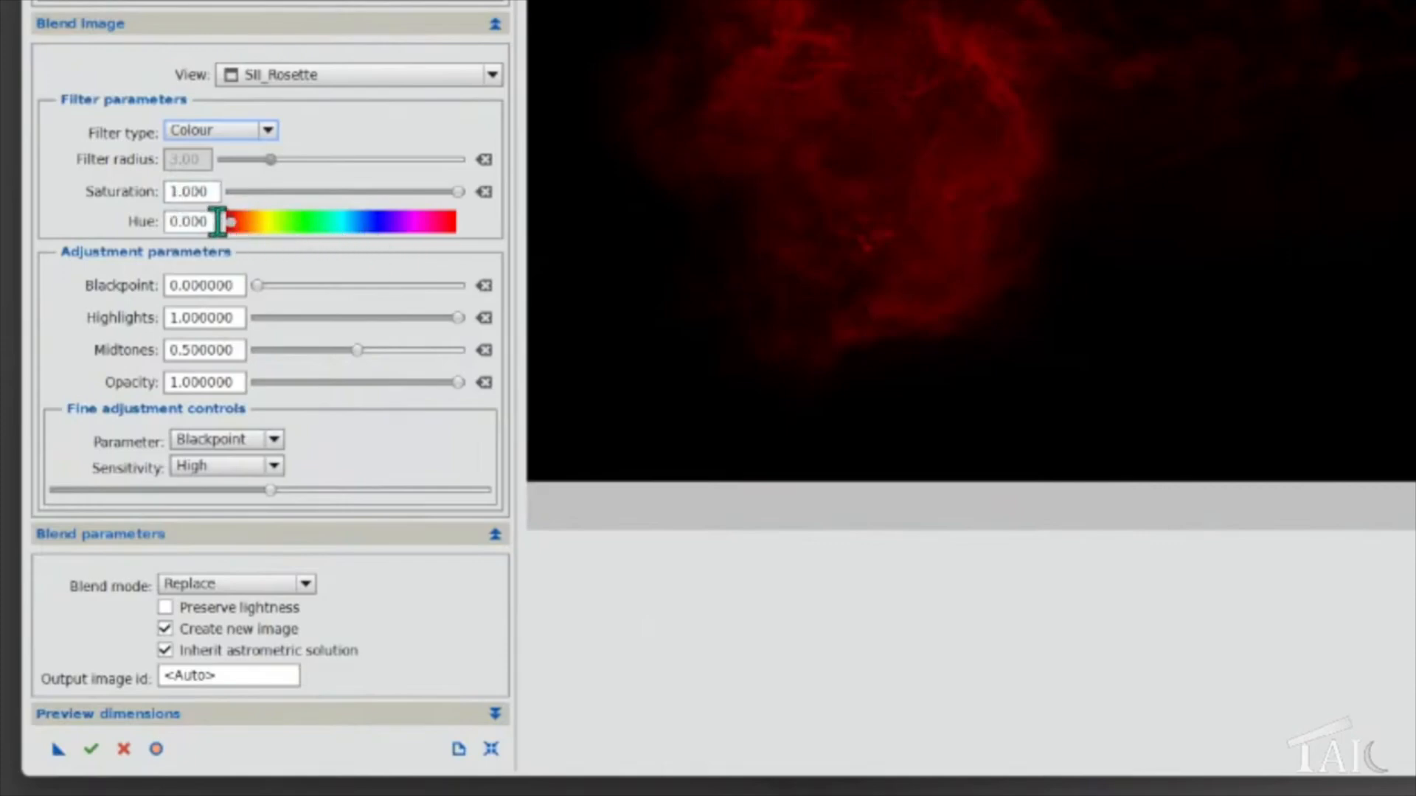
mouse_move(234, 244)
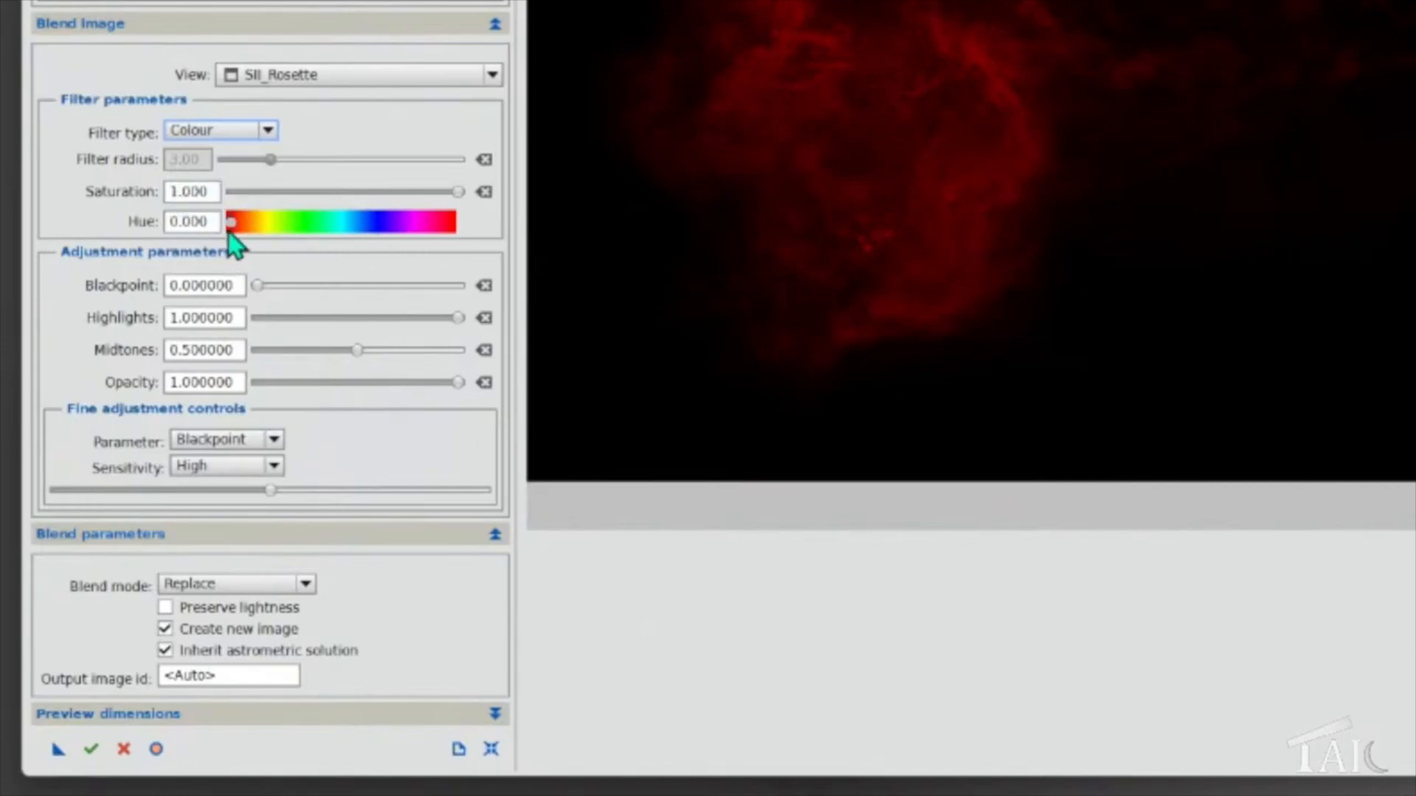
left_click_drag(231, 222, 253, 222)
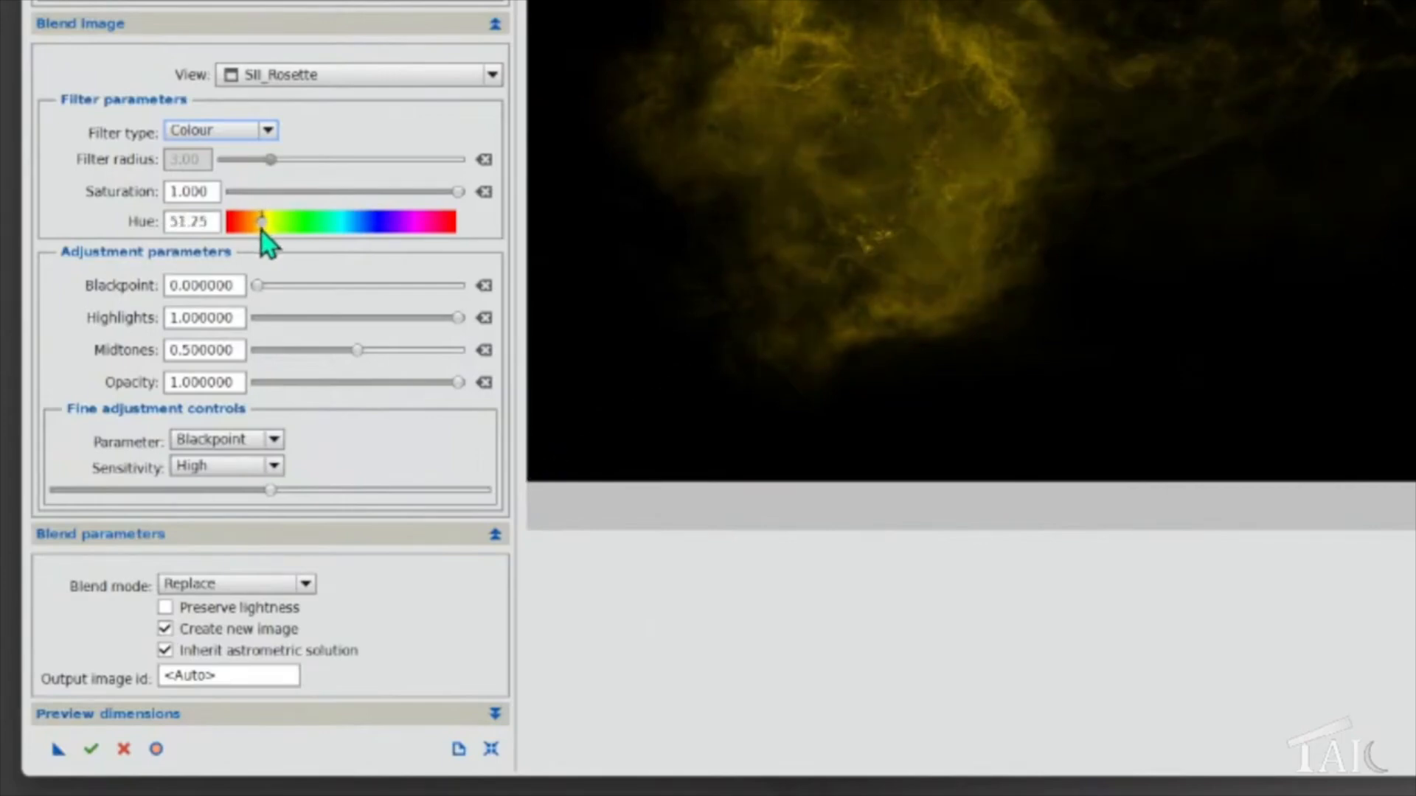
mouse_move(442, 311)
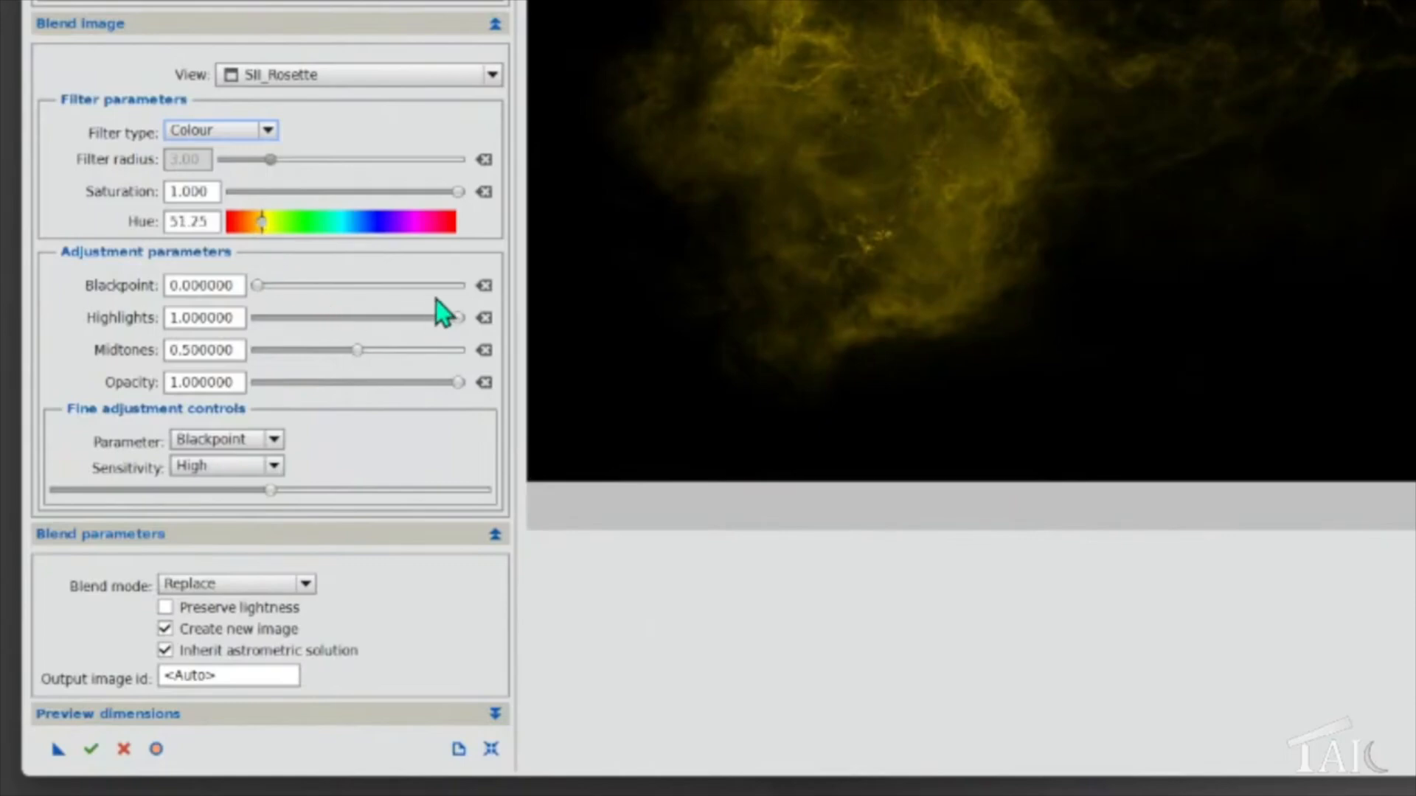
mouse_move(338, 552)
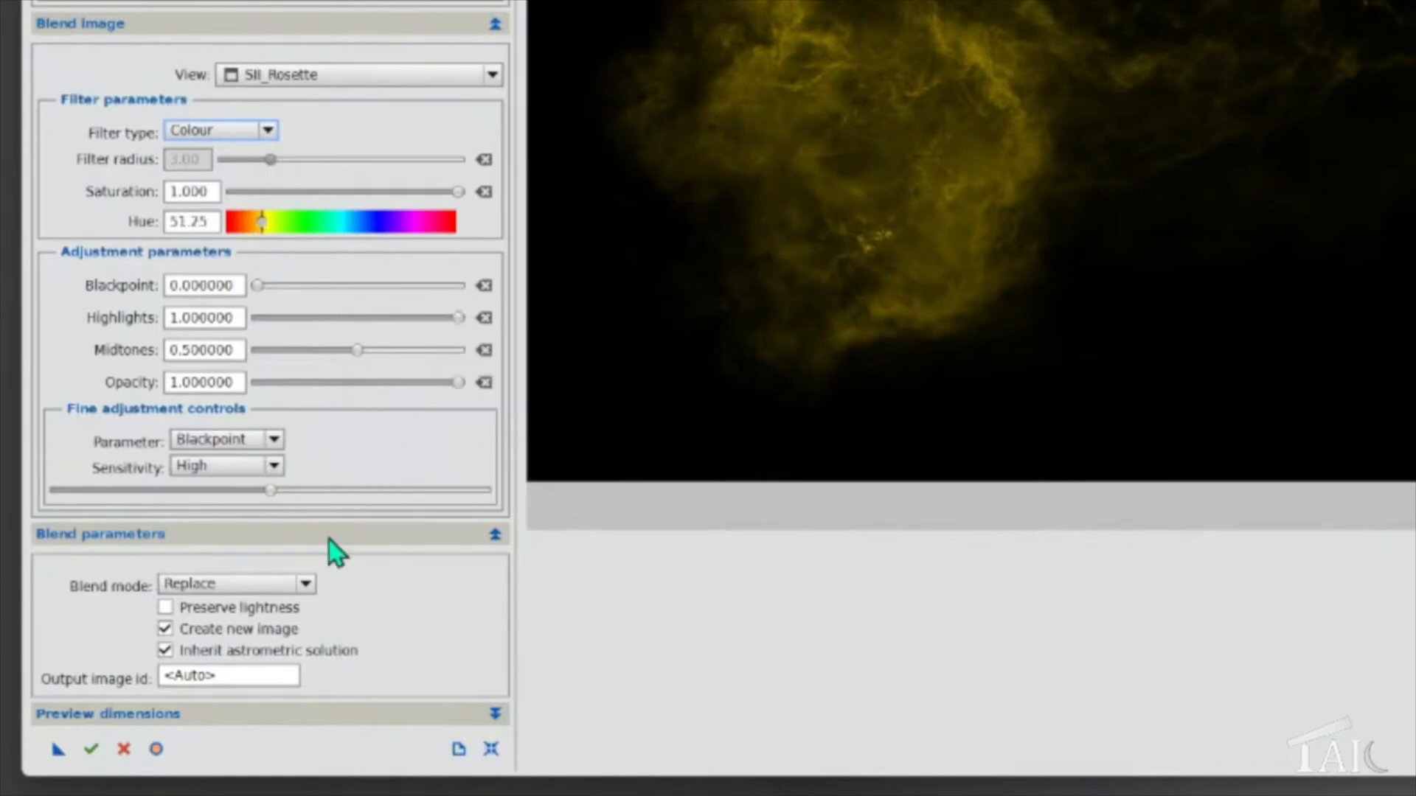
left_click(305, 584)
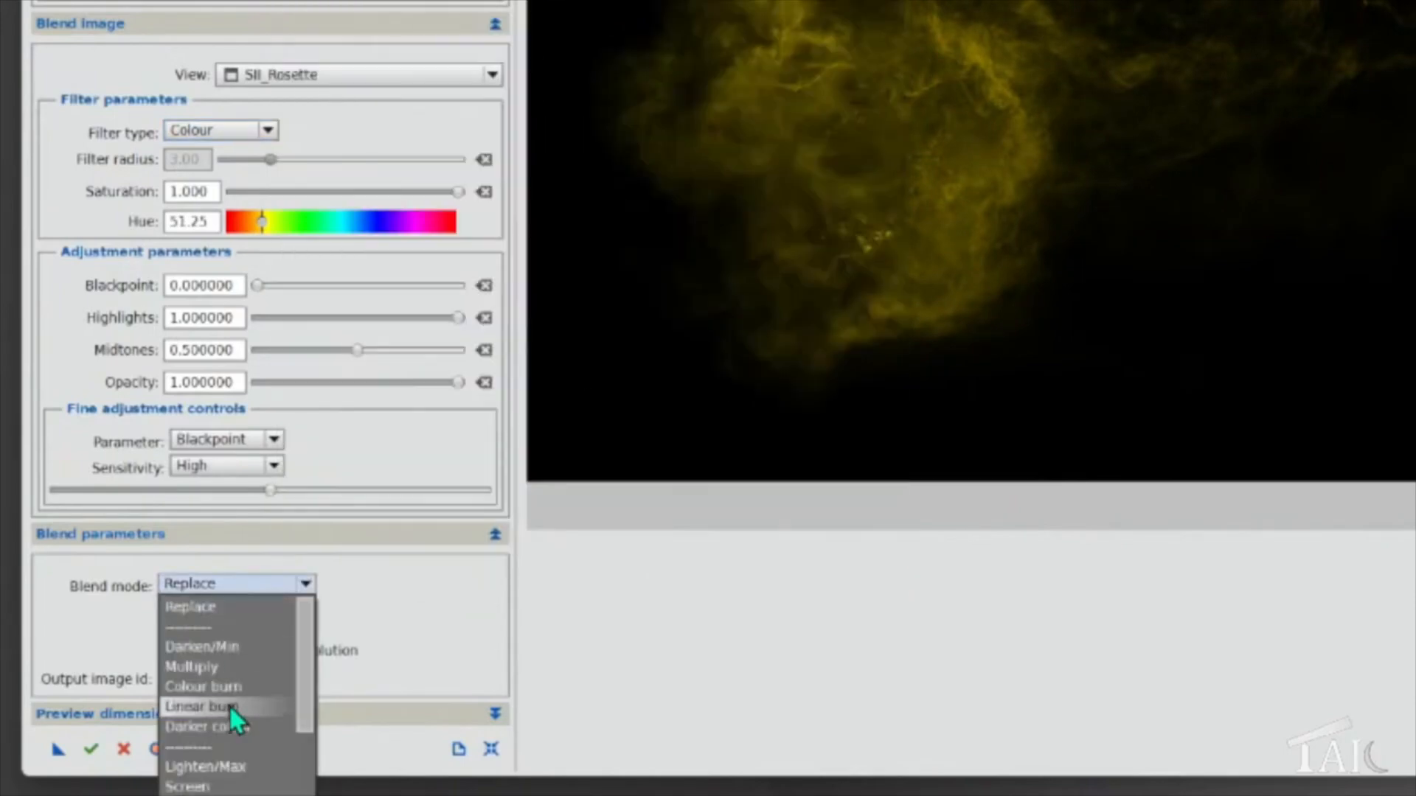
left_click(187, 784)
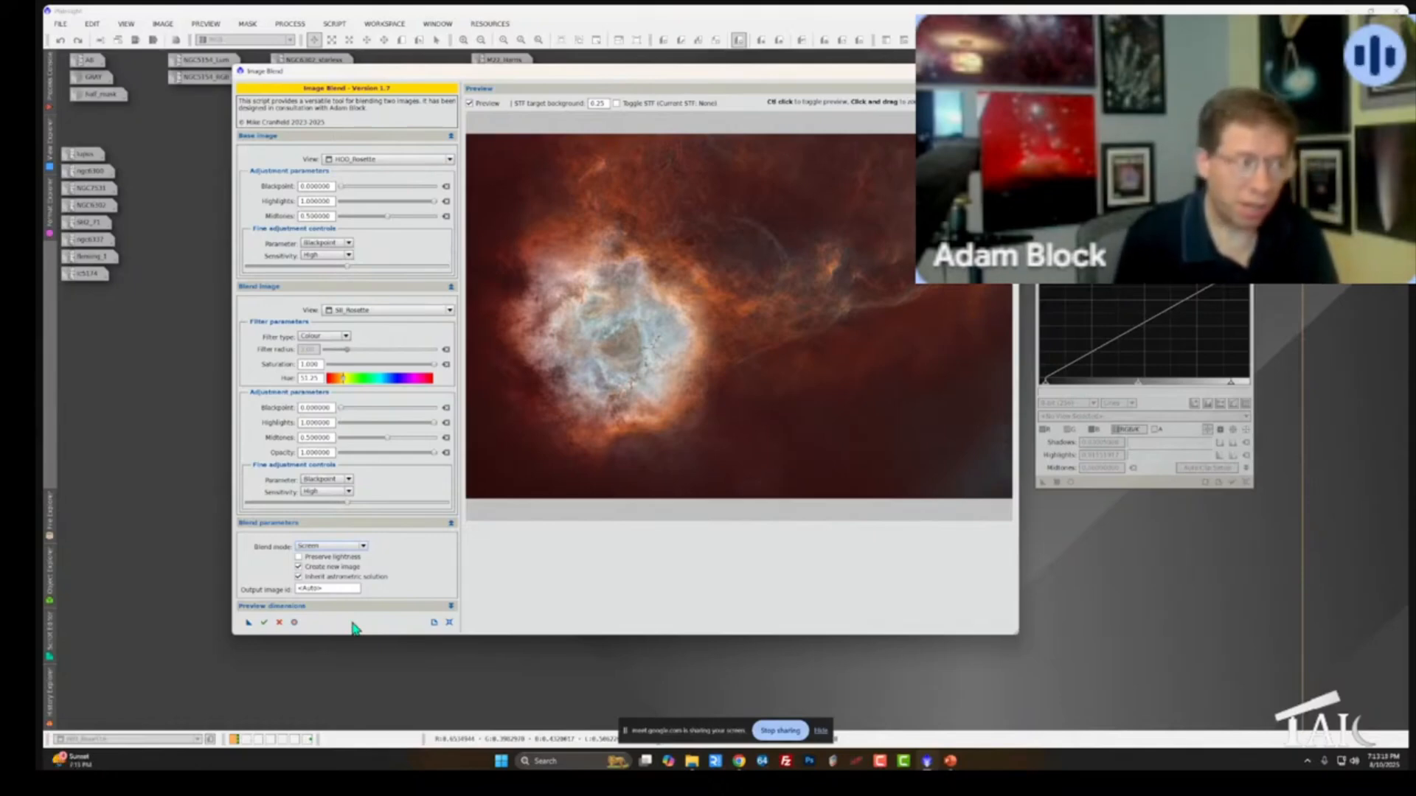
mouse_move(402, 238)
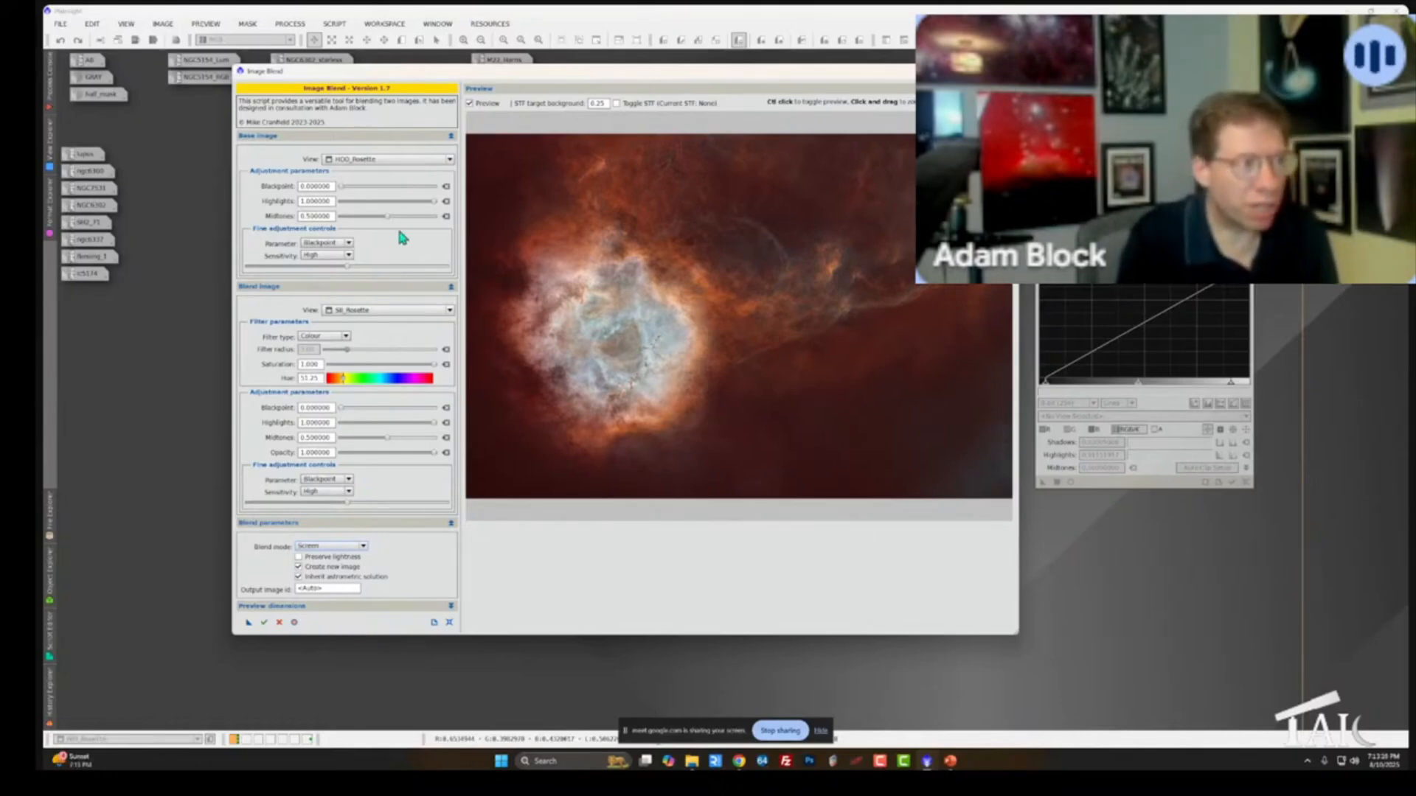
mouse_move(373, 356)
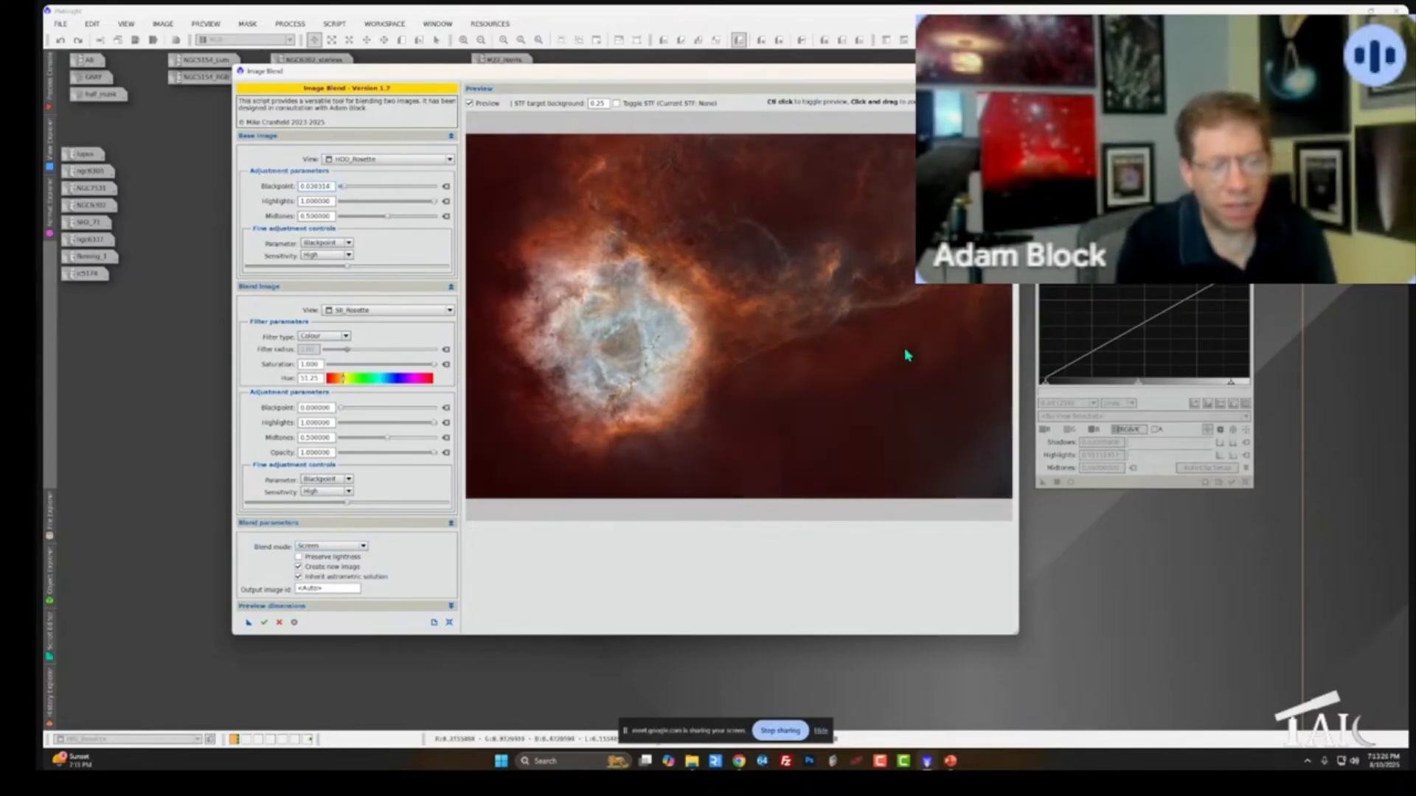
mouse_move(600, 265)
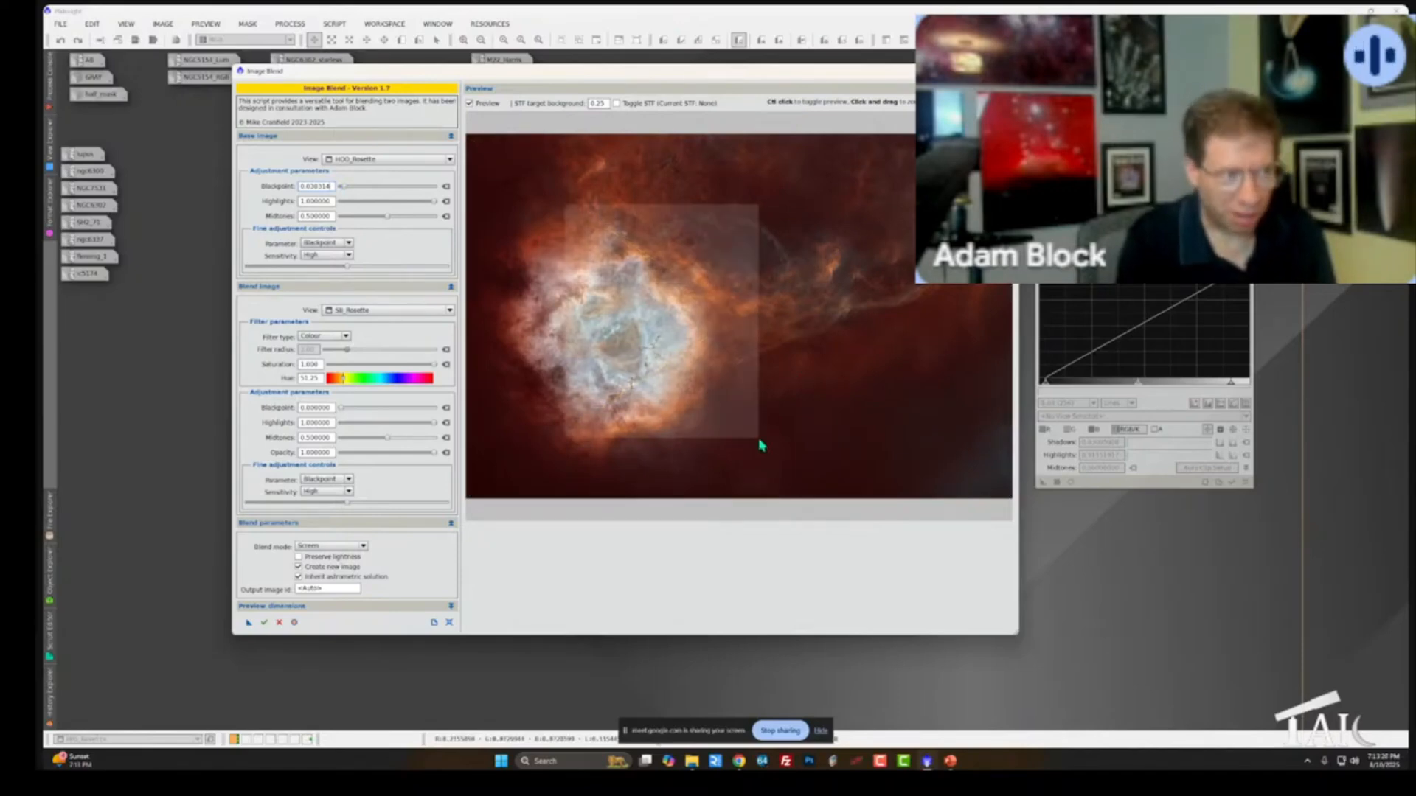
mouse_move(531, 402)
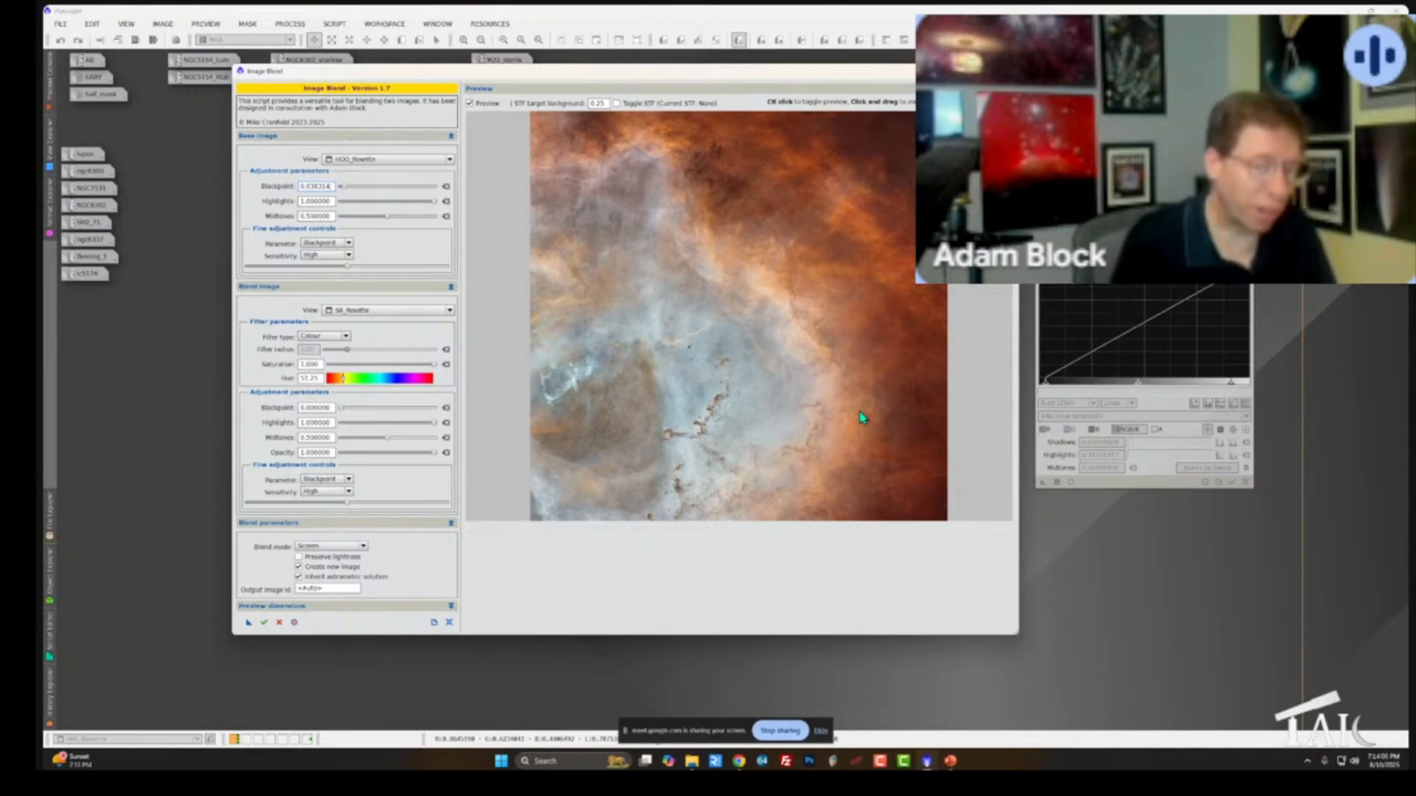
mouse_move(607, 334)
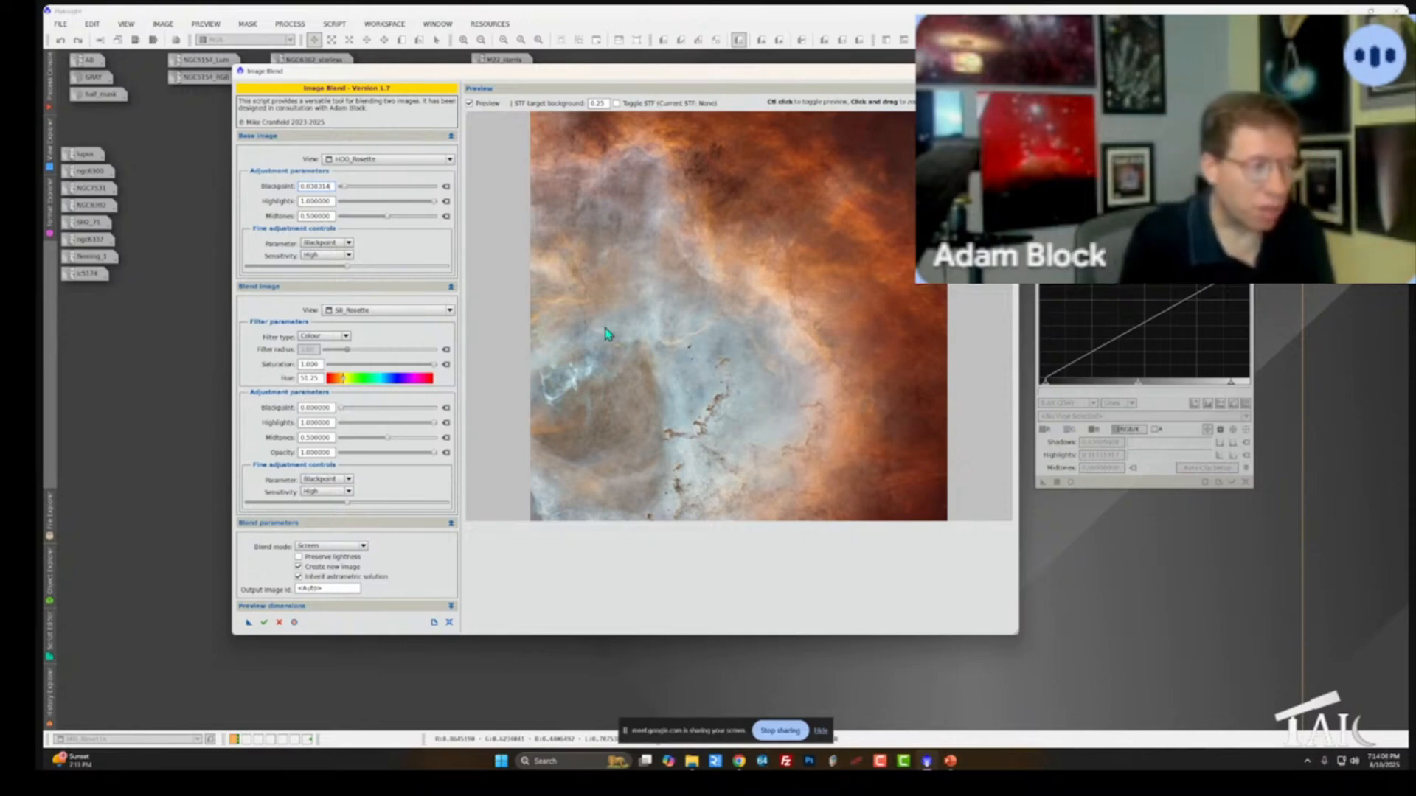
mouse_move(353, 415)
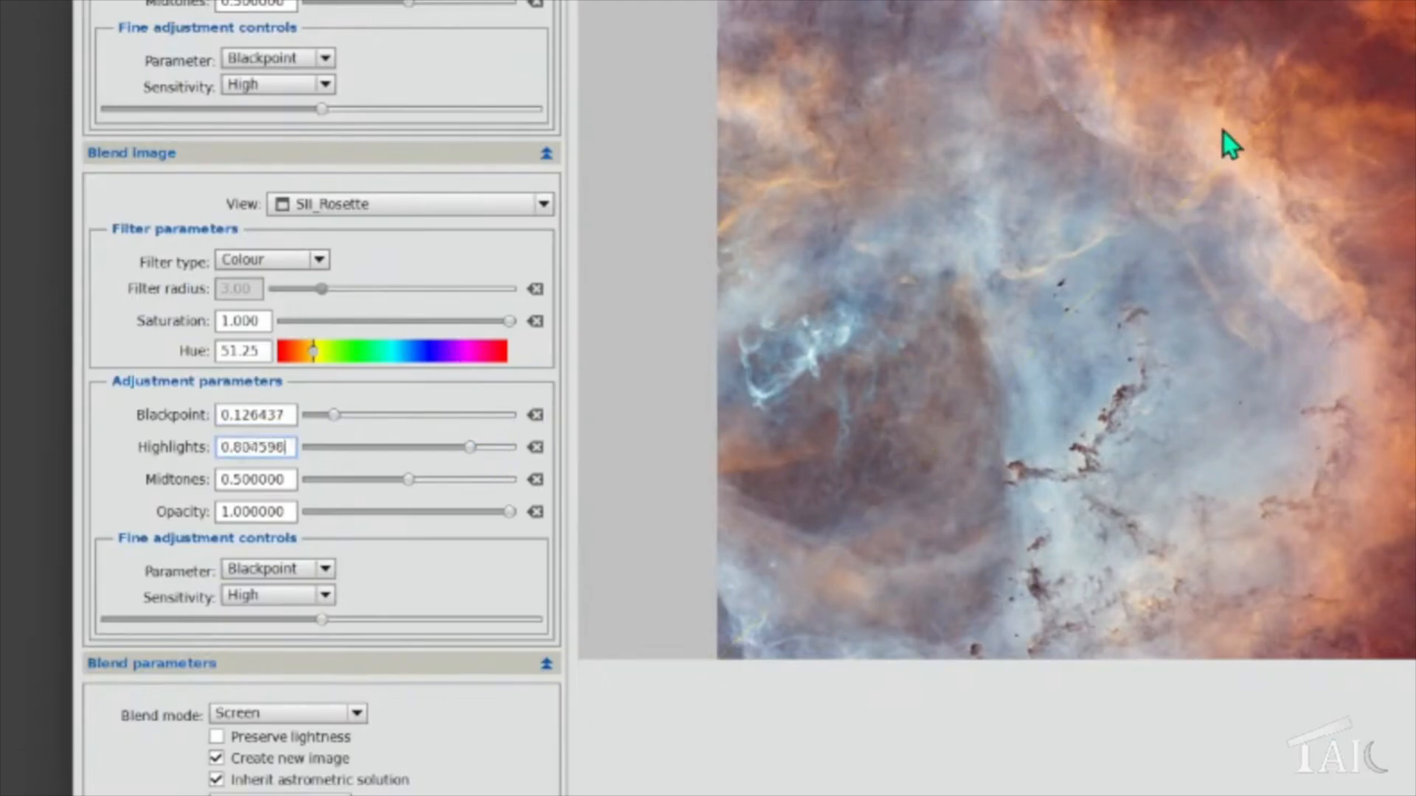
mouse_move(1351, 277)
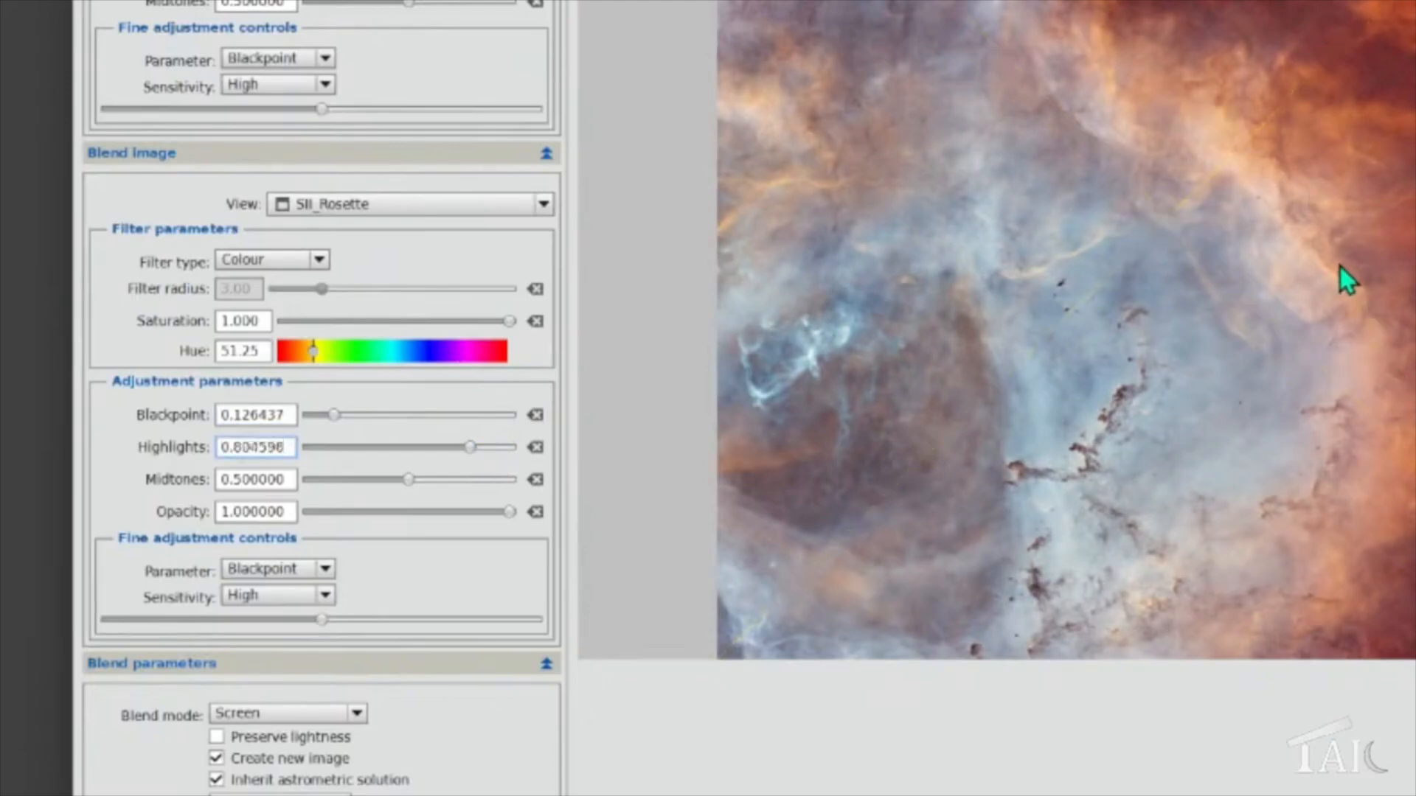
mouse_move(569, 411)
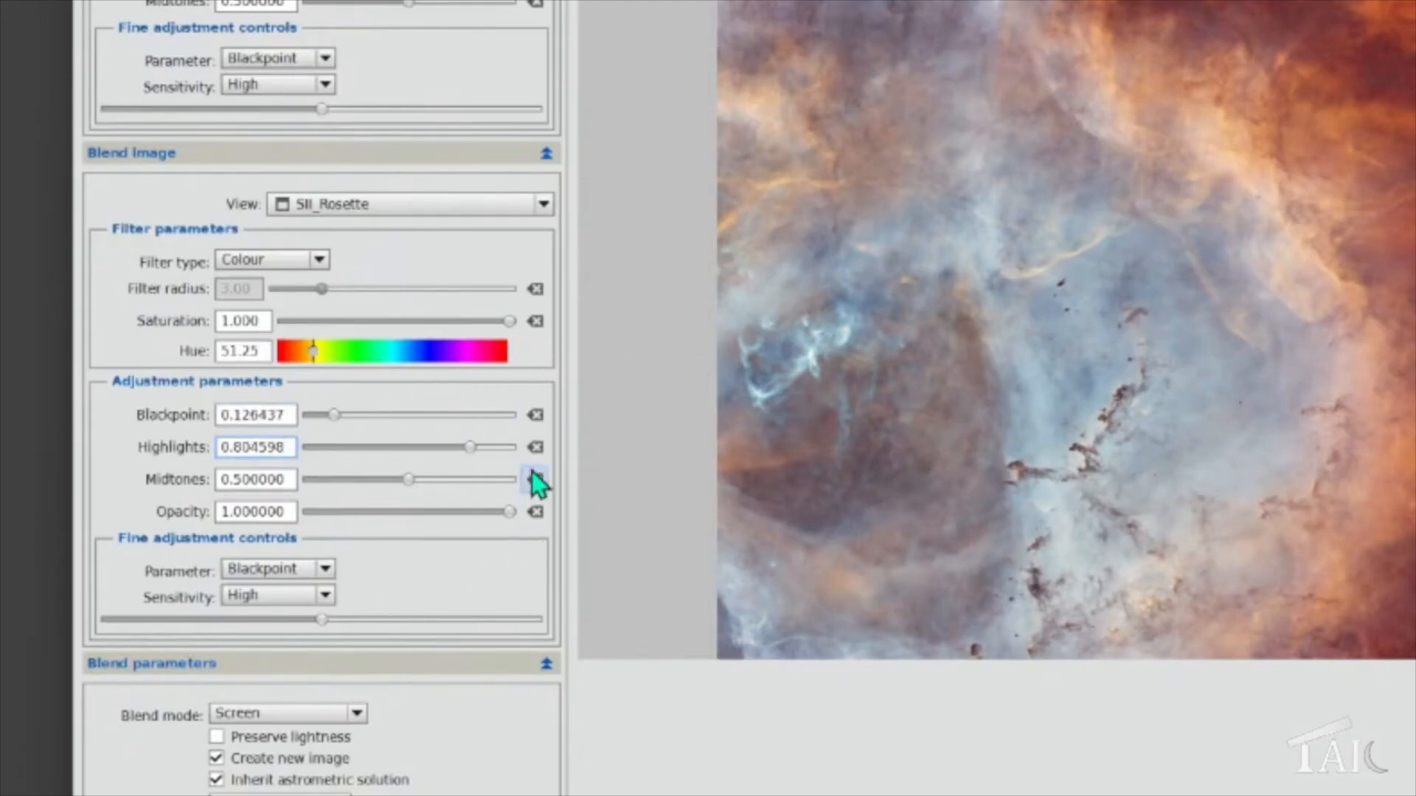
mouse_move(960, 460)
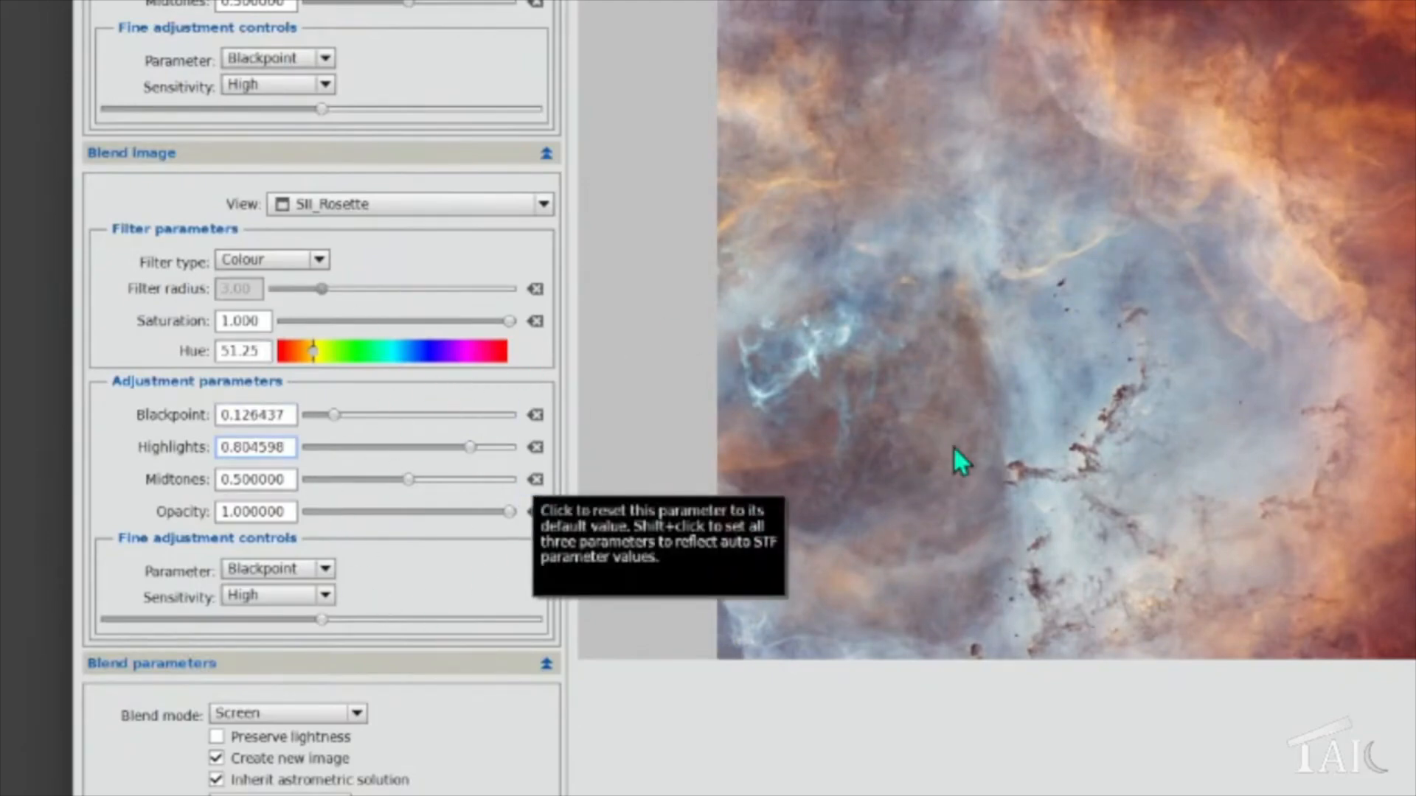
mouse_move(1332, 528)
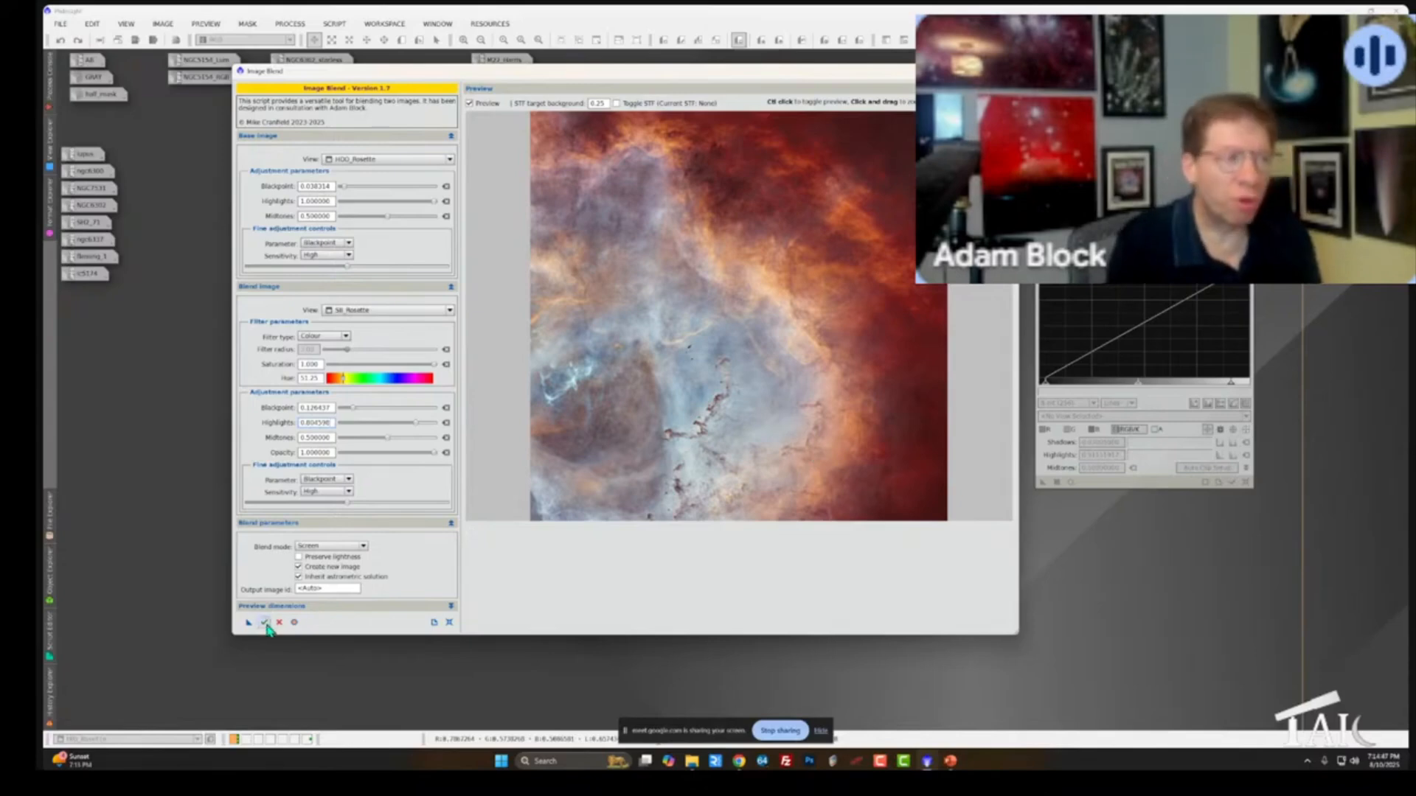
Execute the Screen blend, then use the resulting ImageBlend as base and blend image
left_click(268, 623)
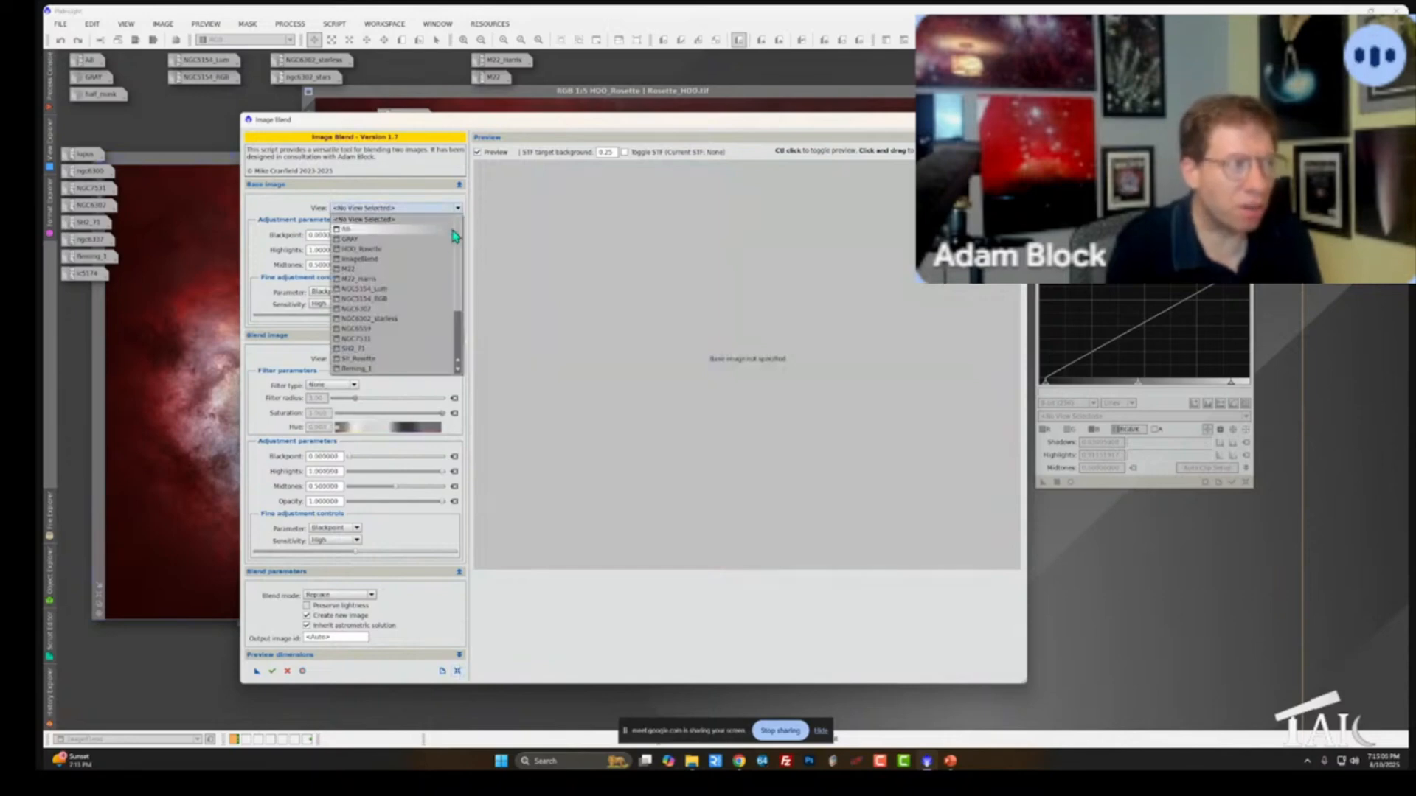
left_click(359, 259)
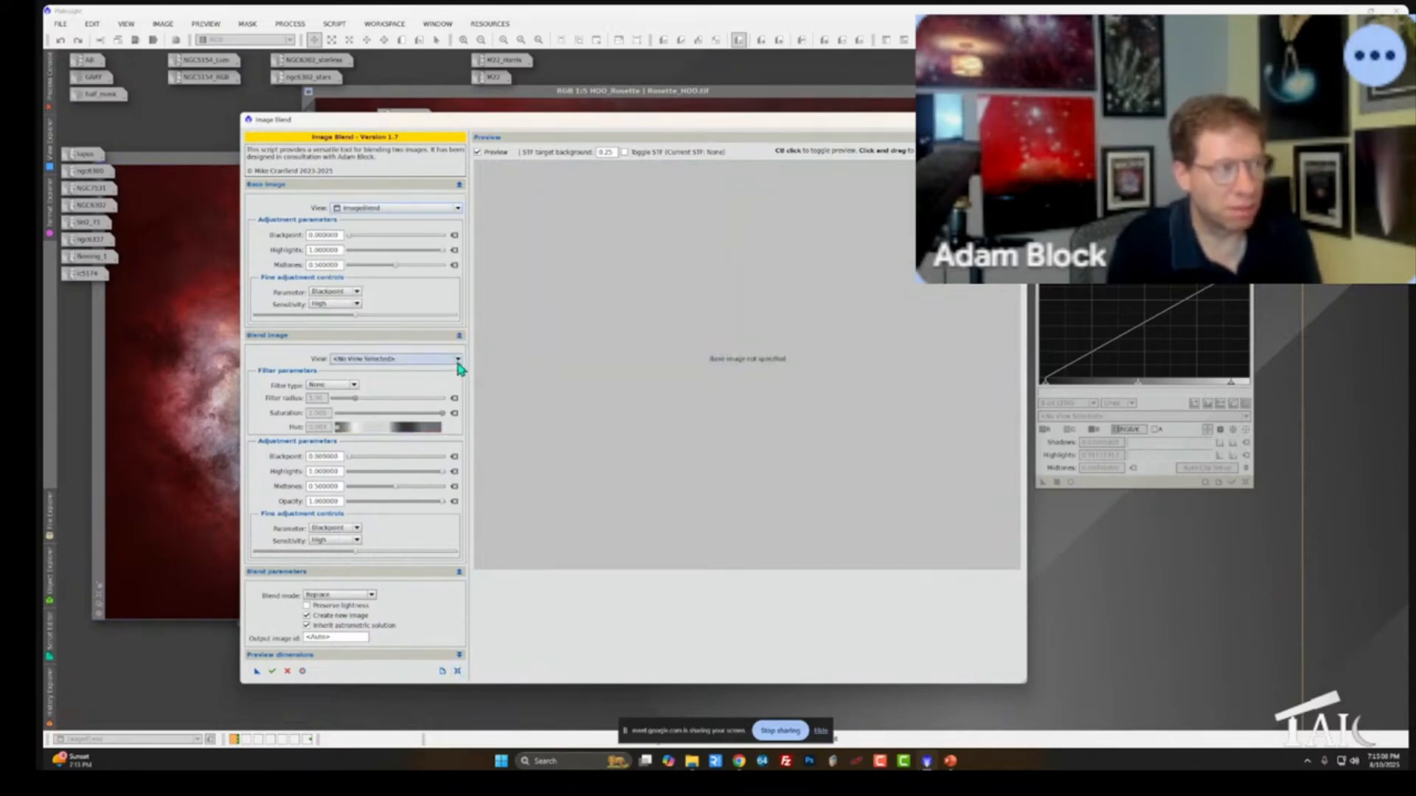
left_click(456, 359)
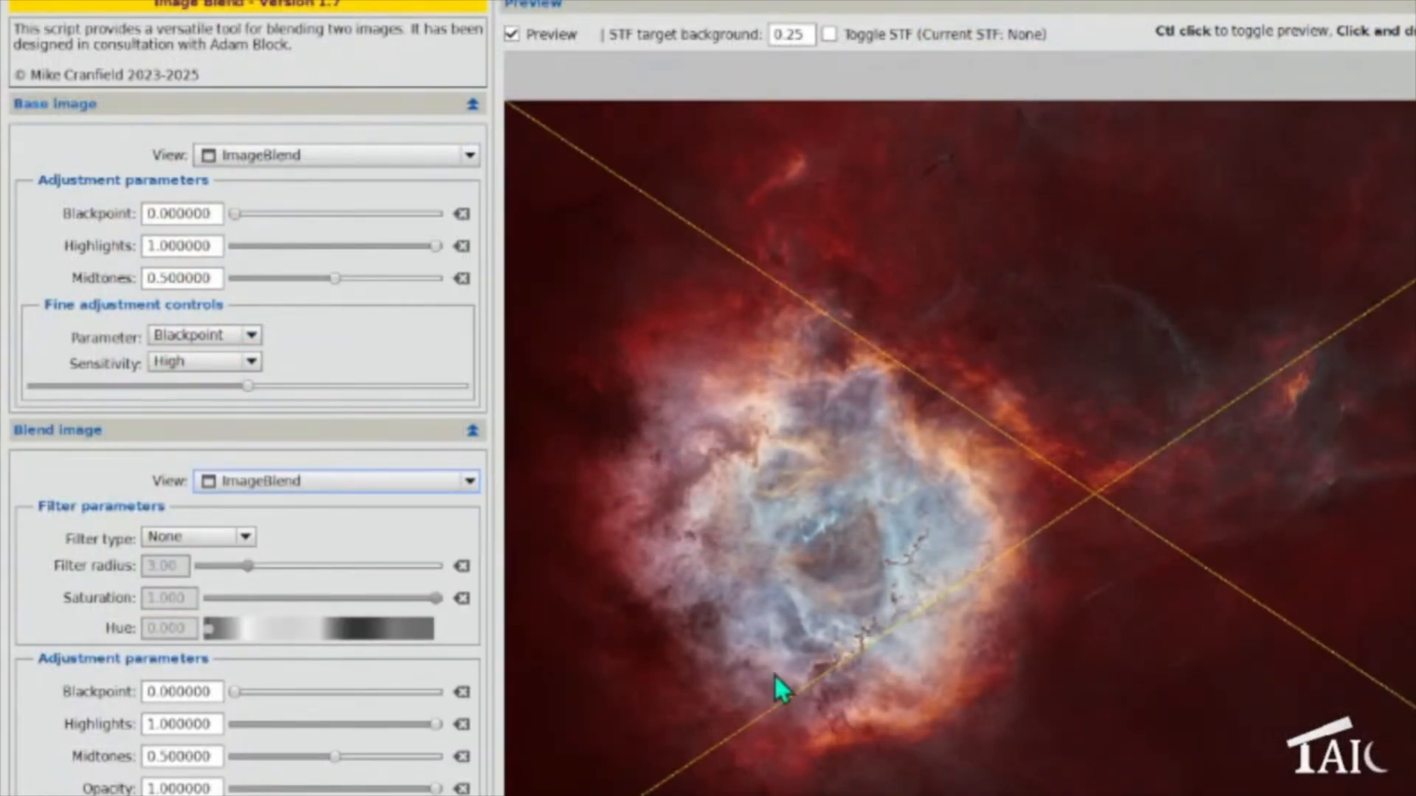
mouse_move(1091, 707)
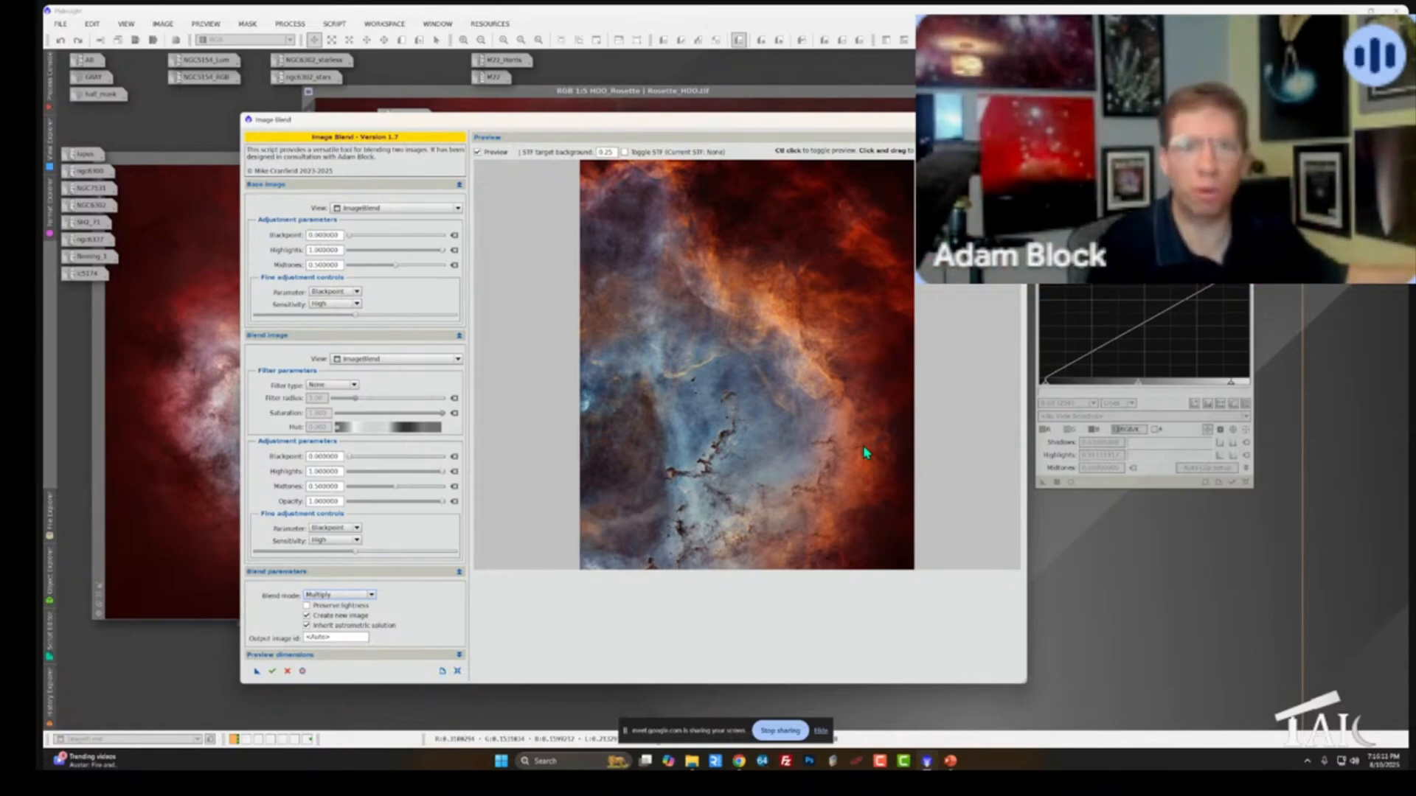
mouse_move(917, 398)
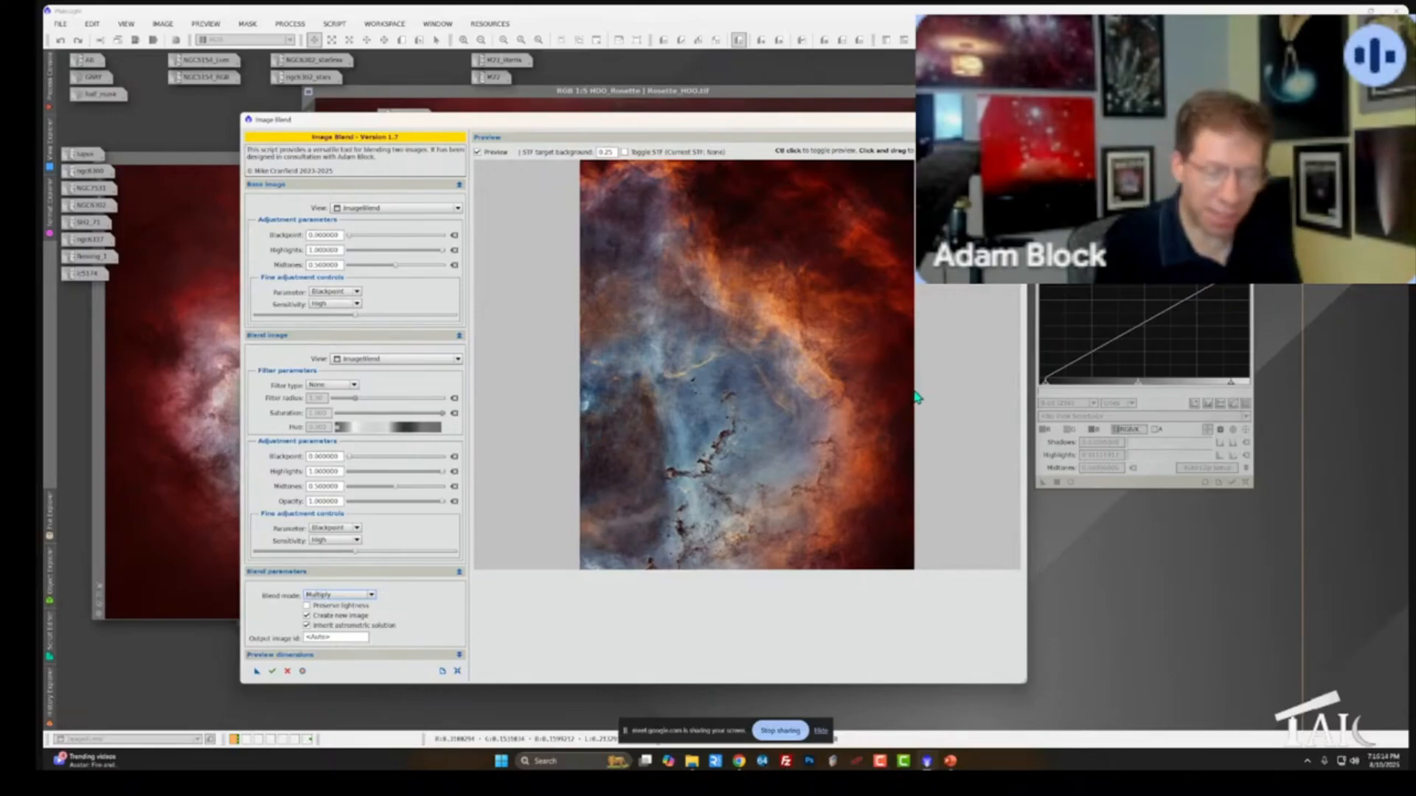